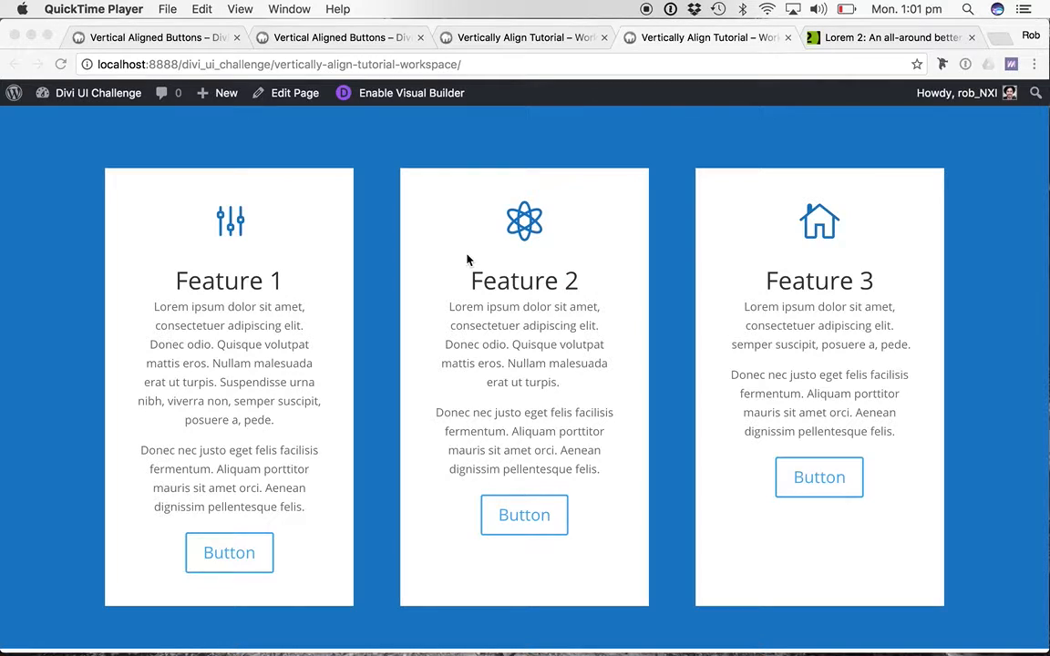
{"action": "mouse_move", "coordinate": [755, 355]}
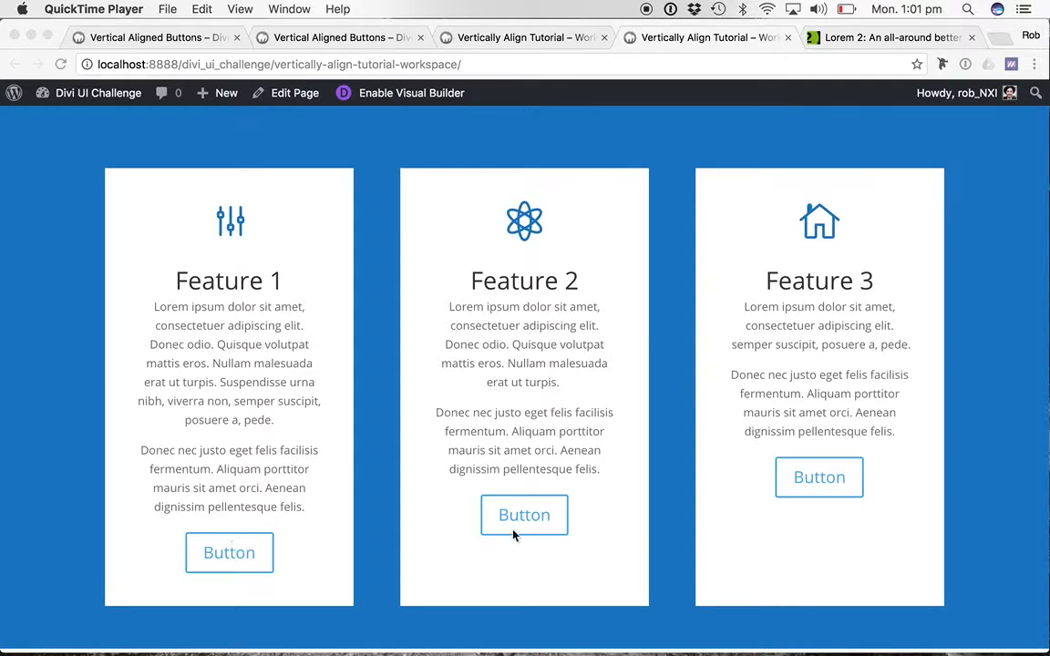
{"action": "mouse_move", "coordinate": [854, 543]}
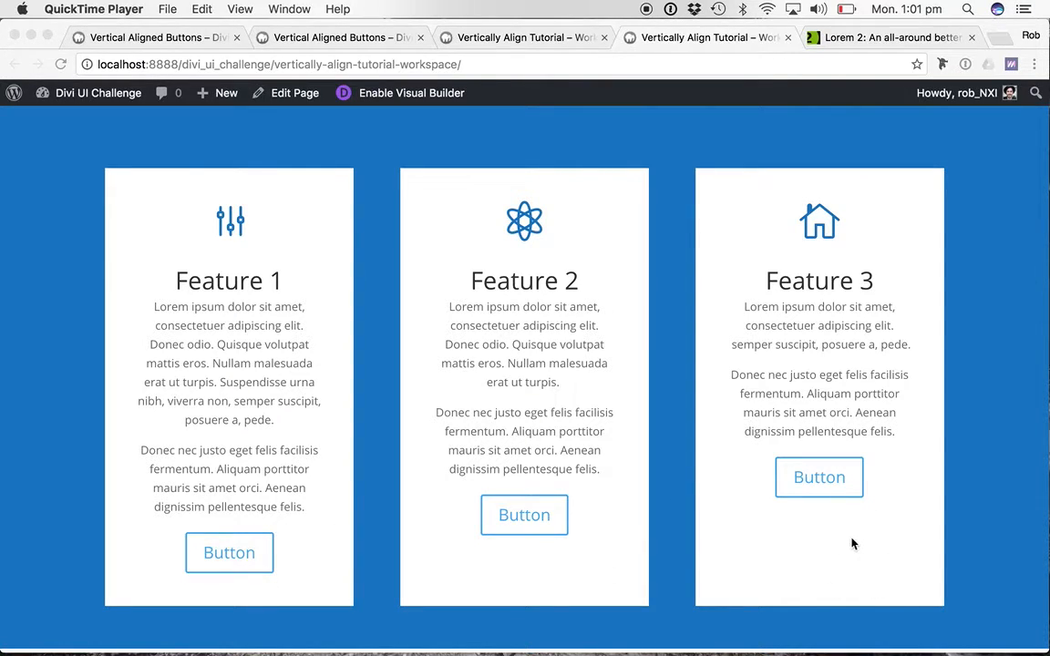
{"action": "mouse_move", "coordinate": [720, 488]}
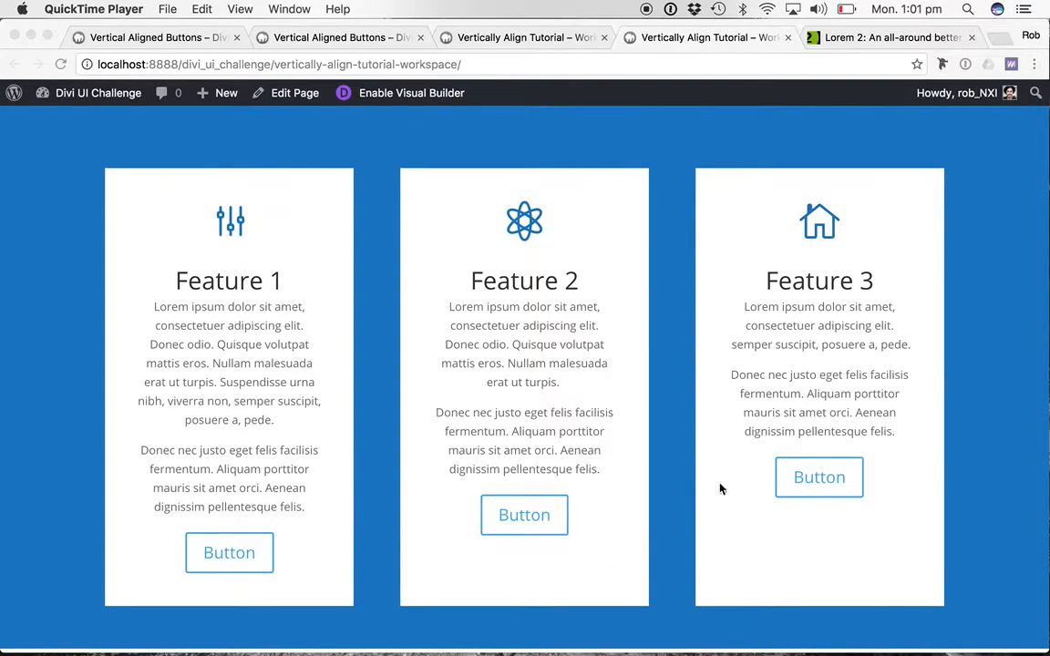
{"action": "mouse_move", "coordinate": [397, 521]}
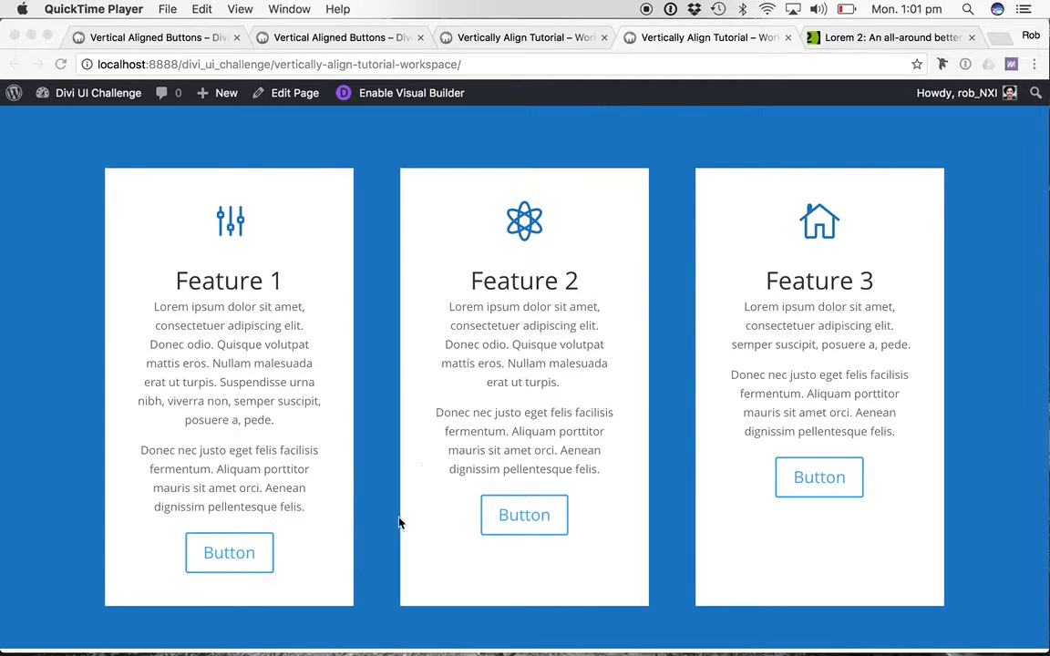
{"action": "mouse_move", "coordinate": [787, 574]}
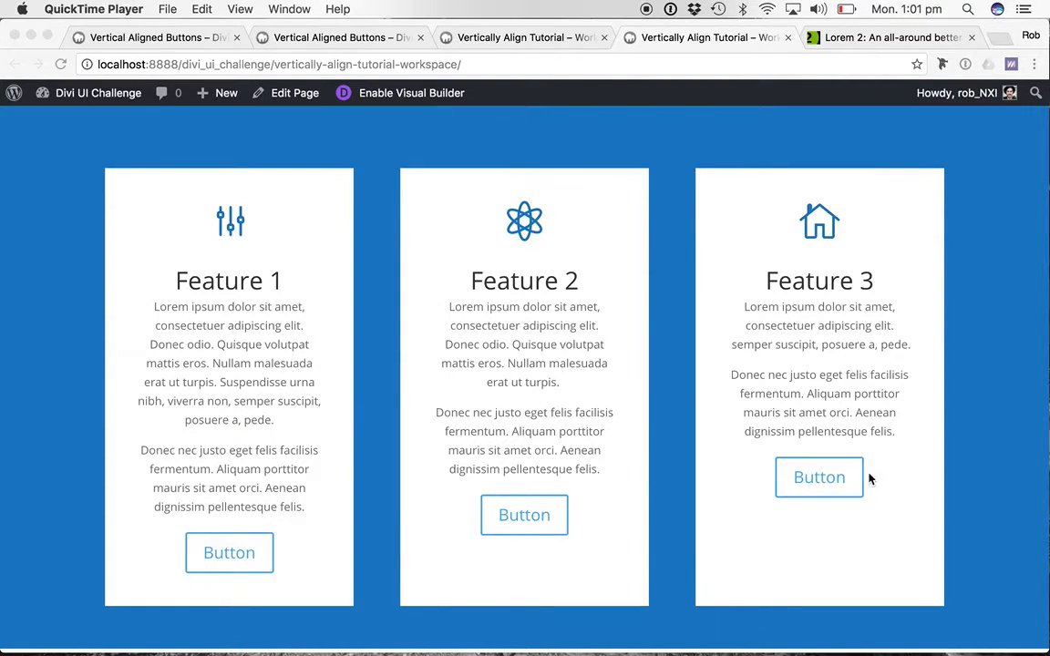
{"action": "mouse_move", "coordinate": [988, 341]}
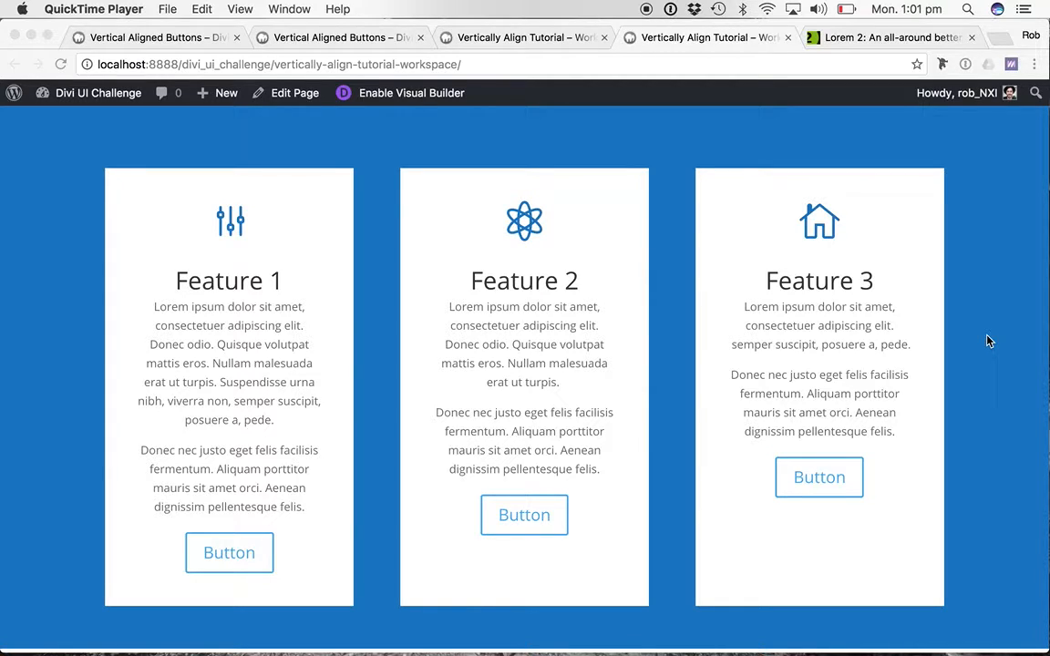
{"action": "mouse_move", "coordinate": [119, 401]}
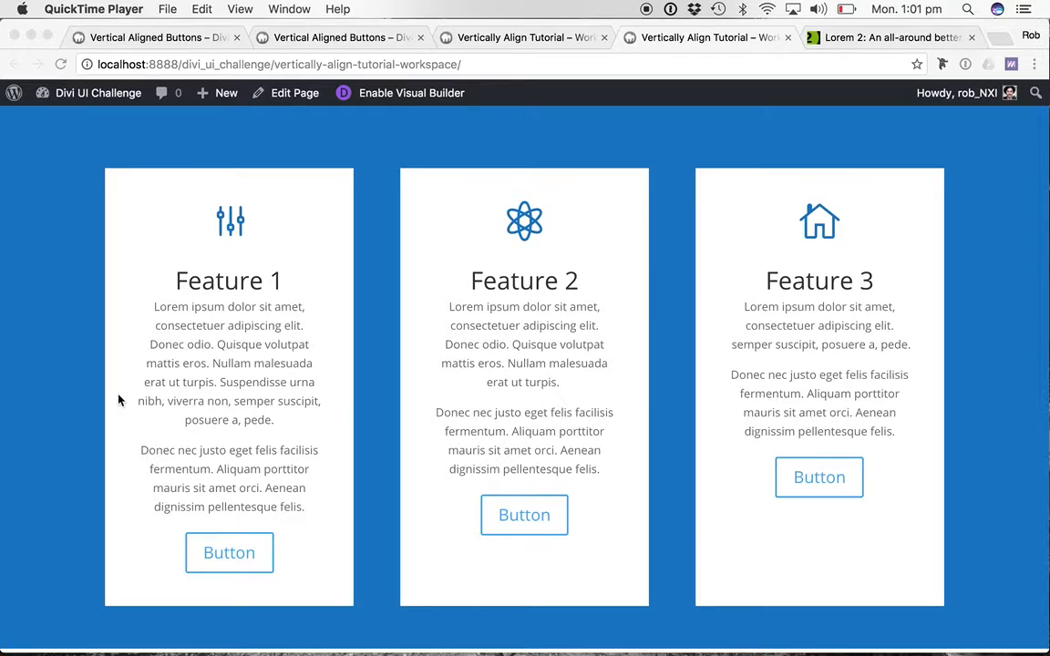
- Enable the Visual Builder and review the tiles row's Design settings, including the 40px column padding
{"action": "left_click", "coordinate": [412, 93]}
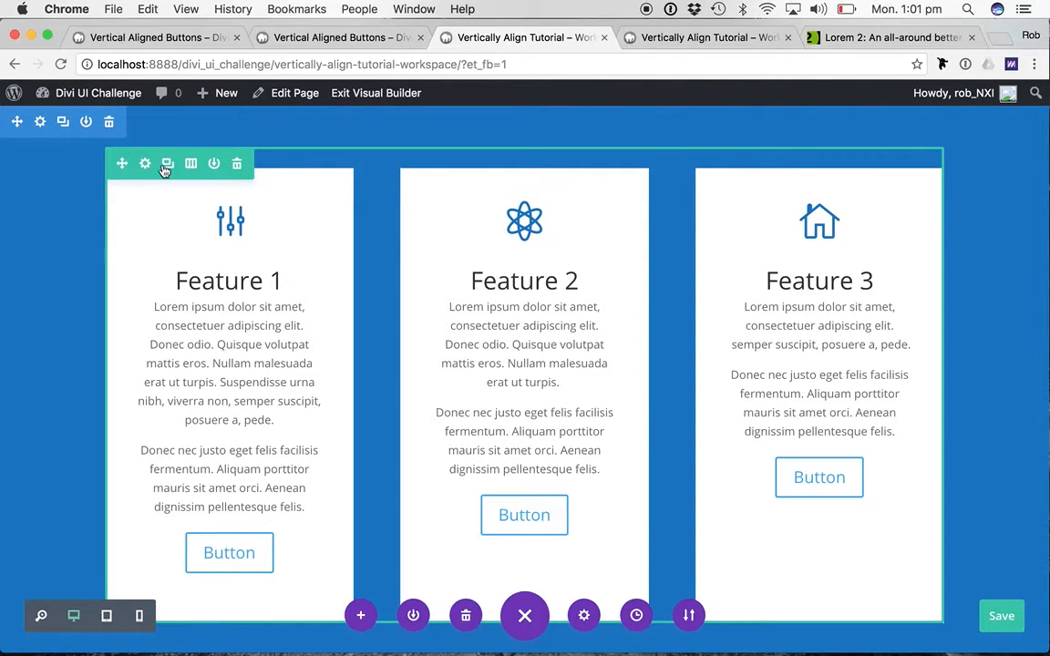
{"action": "left_click", "coordinate": [144, 164]}
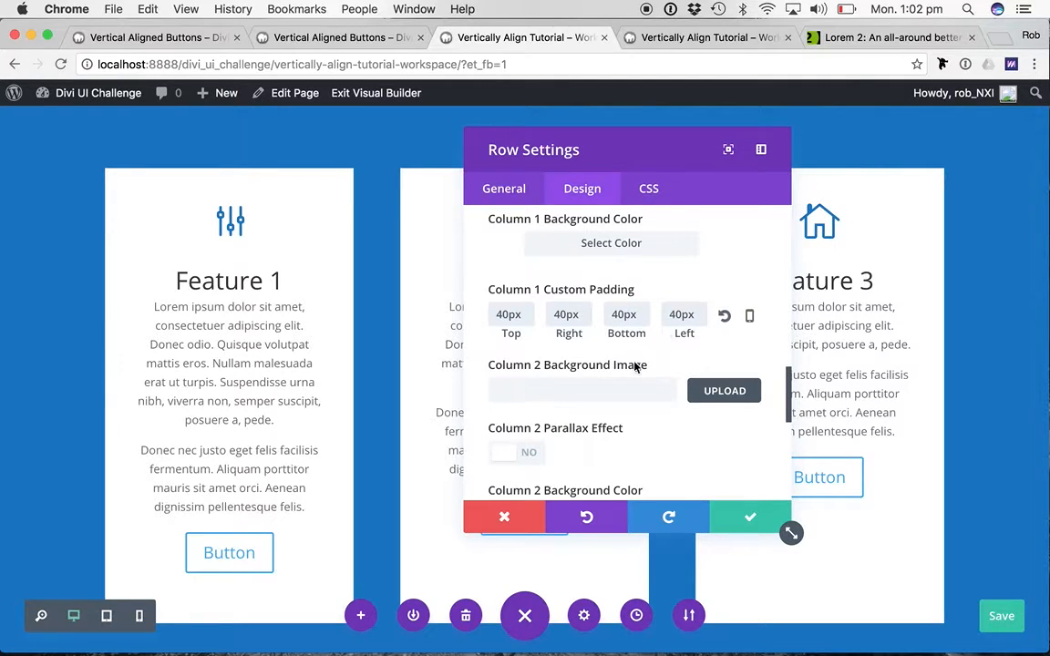
{"action": "scroll", "scroll_direction": "up", "scroll_amount": 3}
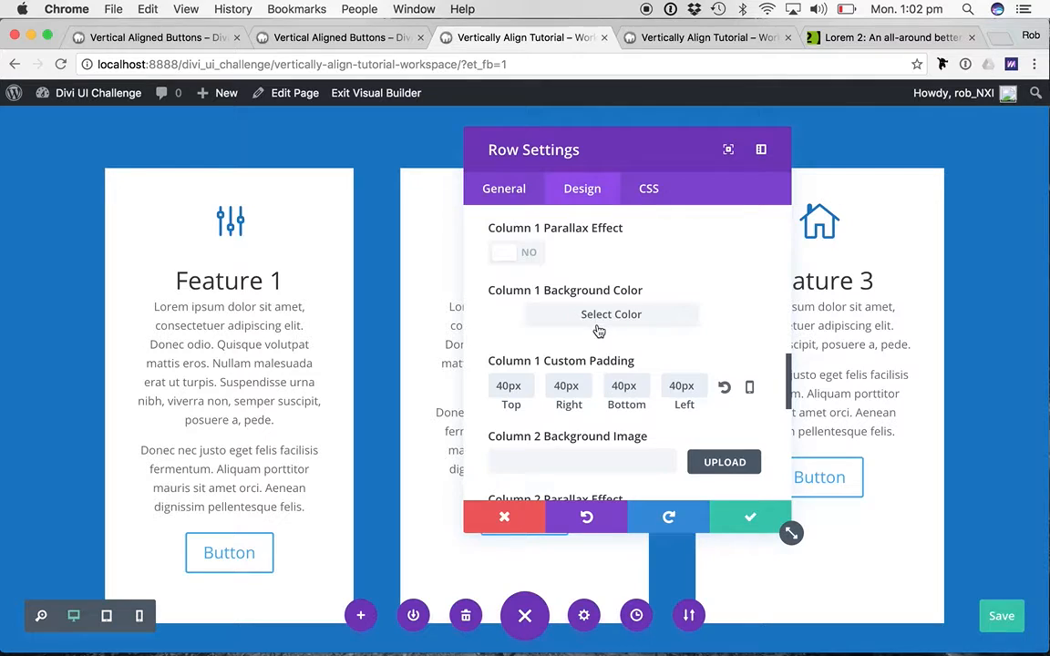
{"action": "left_click", "coordinate": [503, 518]}
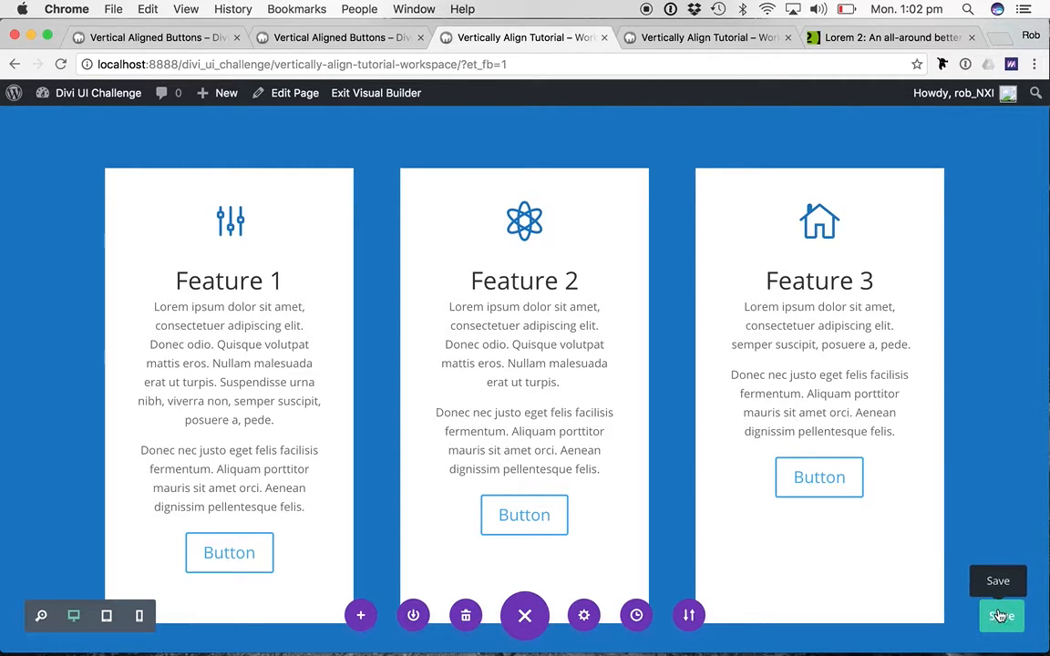
- Save the page with the three buttons moved into their own row beneath the feature cards
{"action": "left_click", "coordinate": [997, 616]}
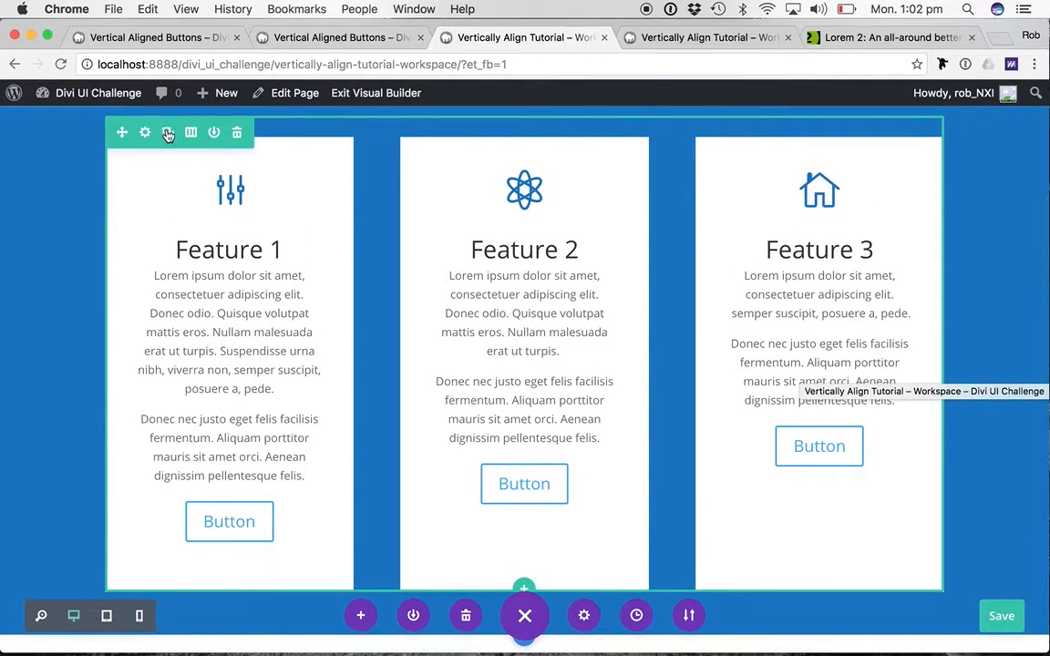
{"action": "scroll", "scroll_direction": "down", "scroll_amount": 3}
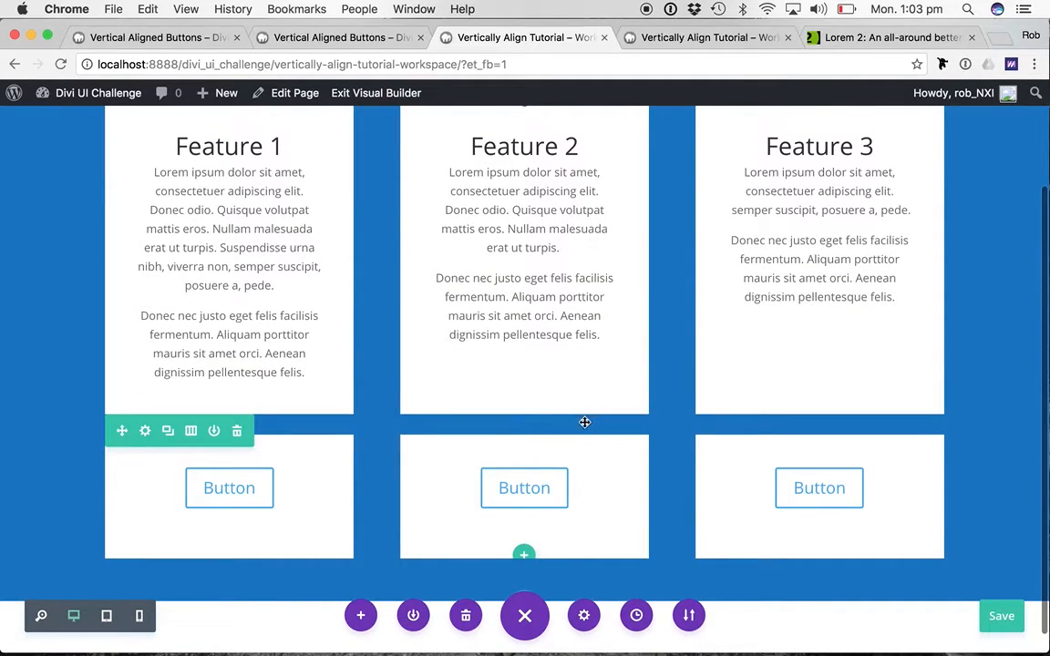
{"action": "mouse_move", "coordinate": [230, 372]}
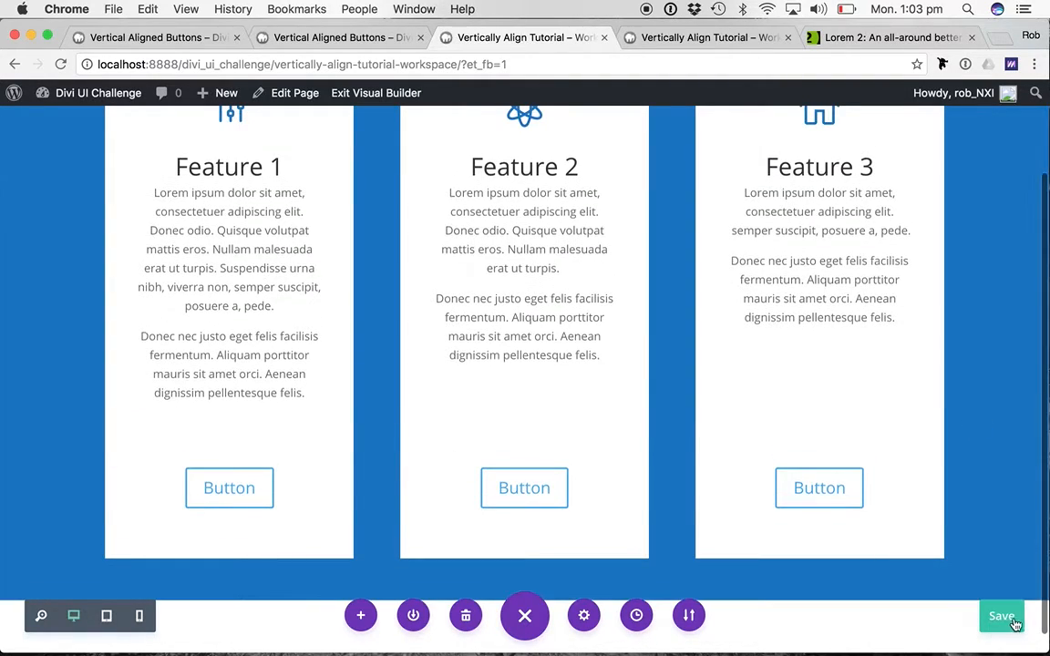
- Save the new button row layout so the live page shows buttons level along the tile bottoms
{"action": "left_click", "coordinate": [1001, 616]}
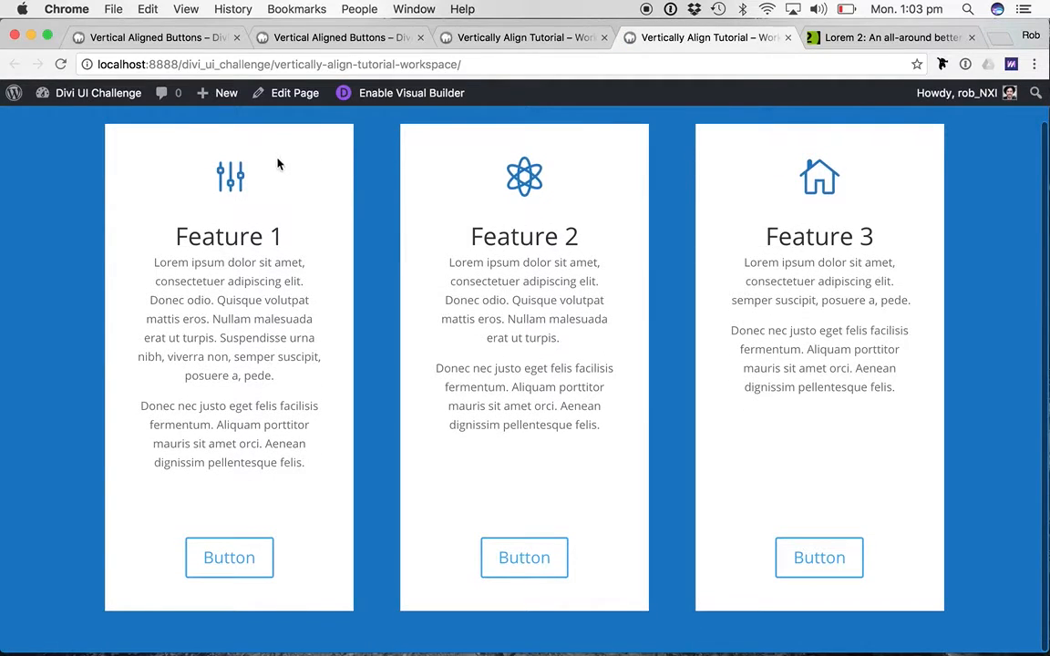
{"action": "mouse_move", "coordinate": [788, 381]}
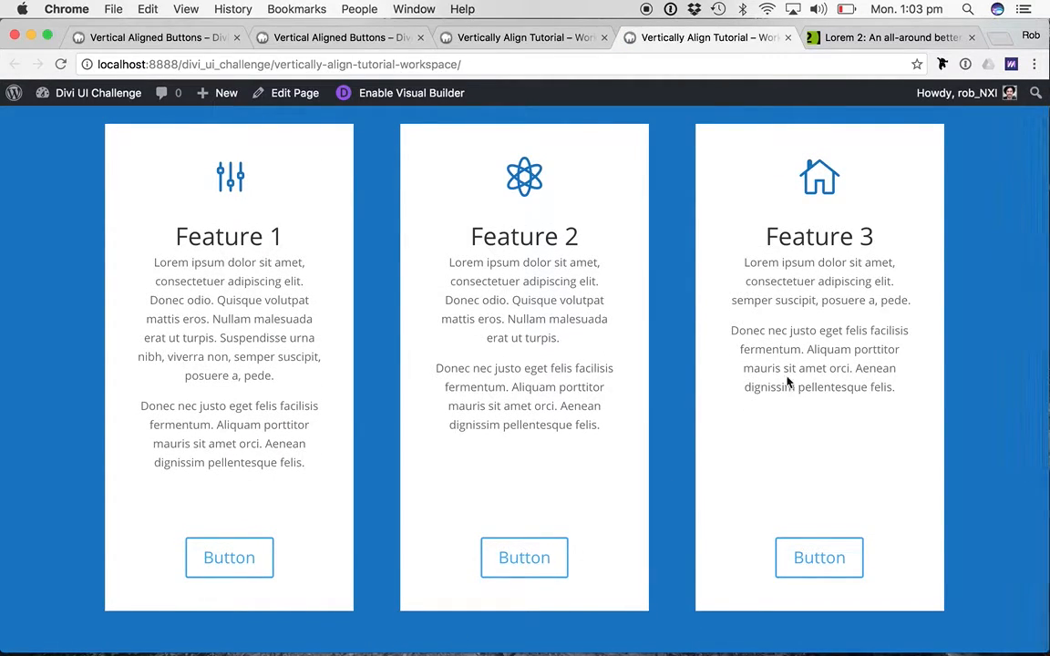
{"action": "mouse_move", "coordinate": [769, 538]}
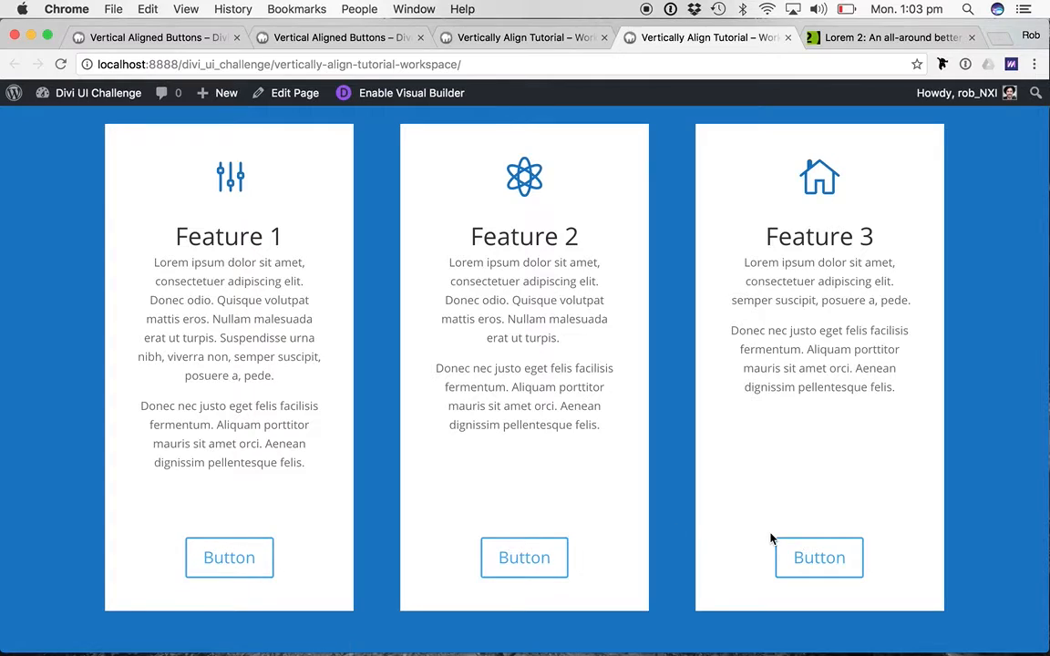
{"action": "mouse_move", "coordinate": [642, 463]}
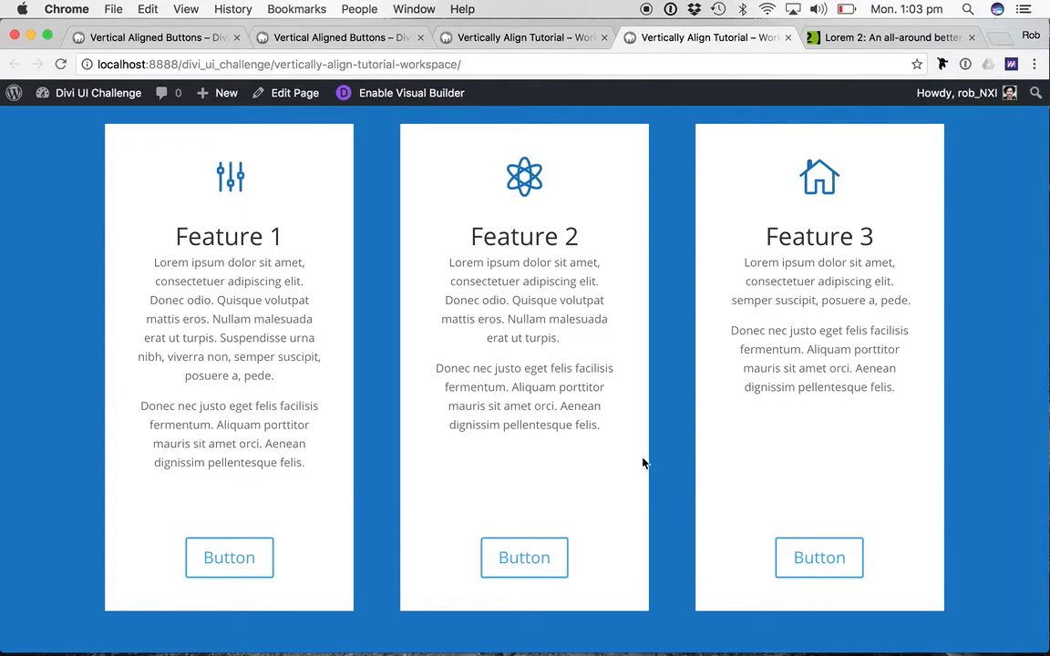
{"action": "mouse_move", "coordinate": [868, 444]}
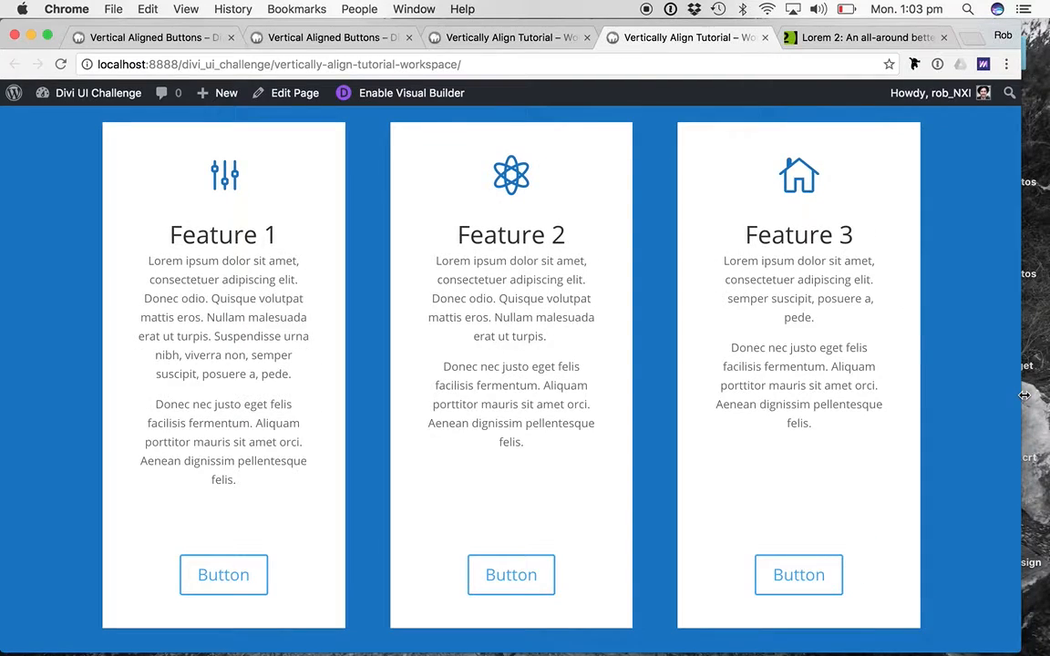
- Preview the page at tablet width, where the three buttons stack together below the last feature
{"action": "left_click", "coordinate": [412, 91]}
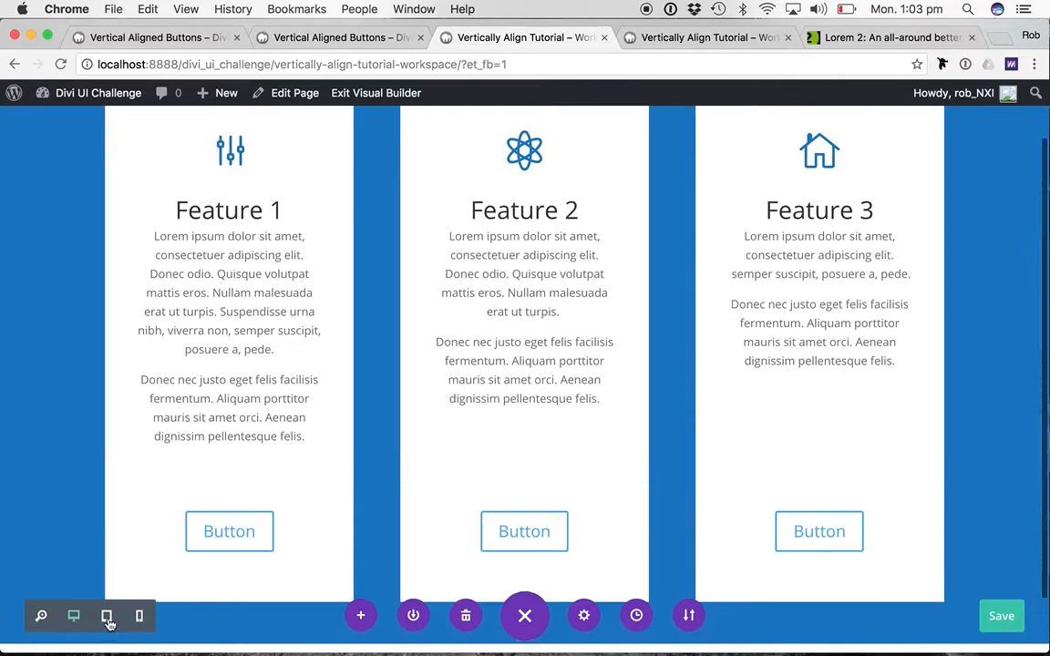
{"action": "left_click", "coordinate": [106, 616]}
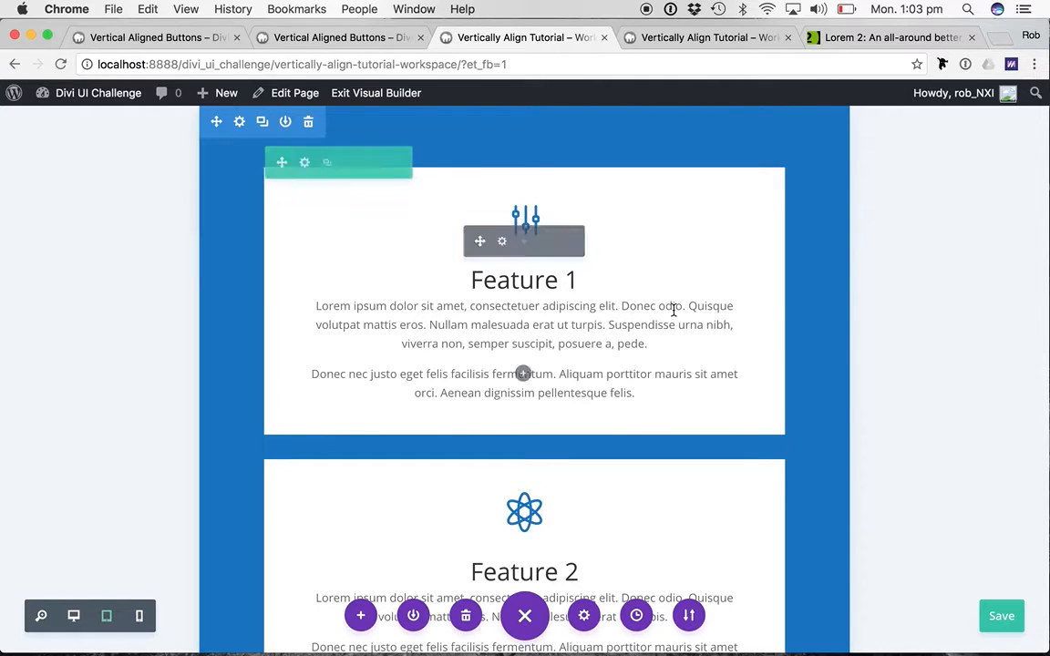
{"action": "scroll", "scroll_direction": "down", "scroll_amount": 3}
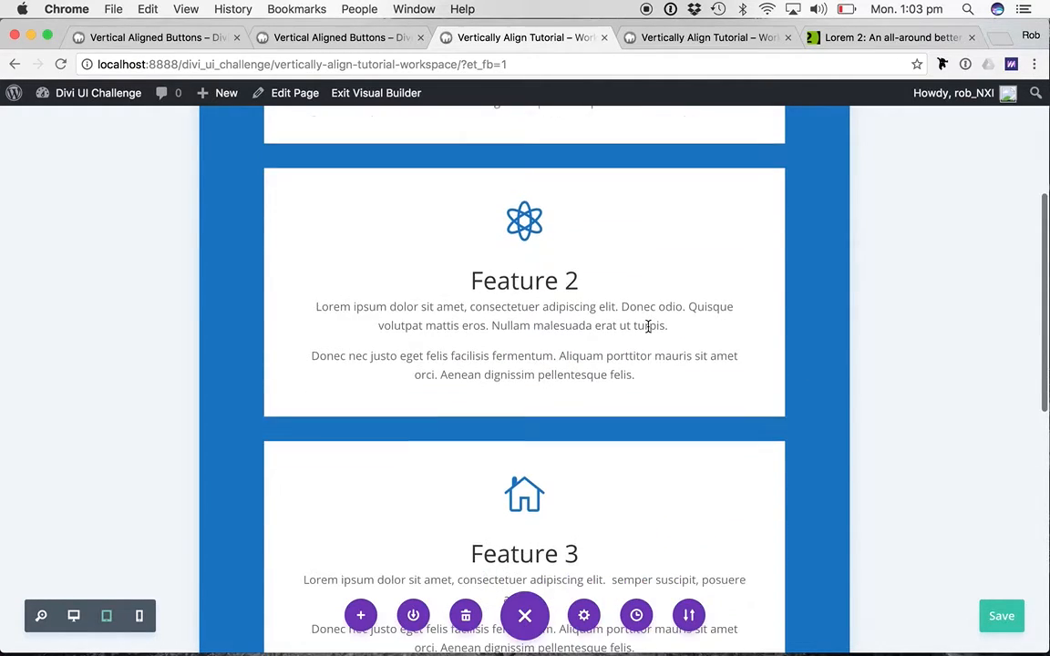
{"action": "scroll", "scroll_direction": "down", "scroll_amount": 3}
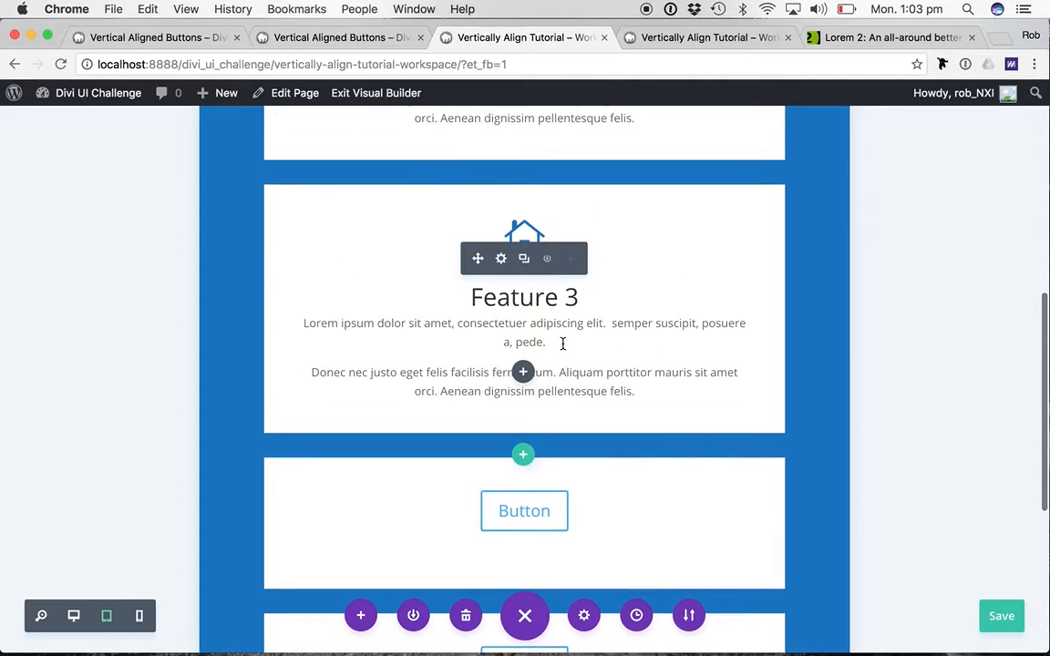
{"action": "scroll", "scroll_direction": "down", "scroll_amount": 3}
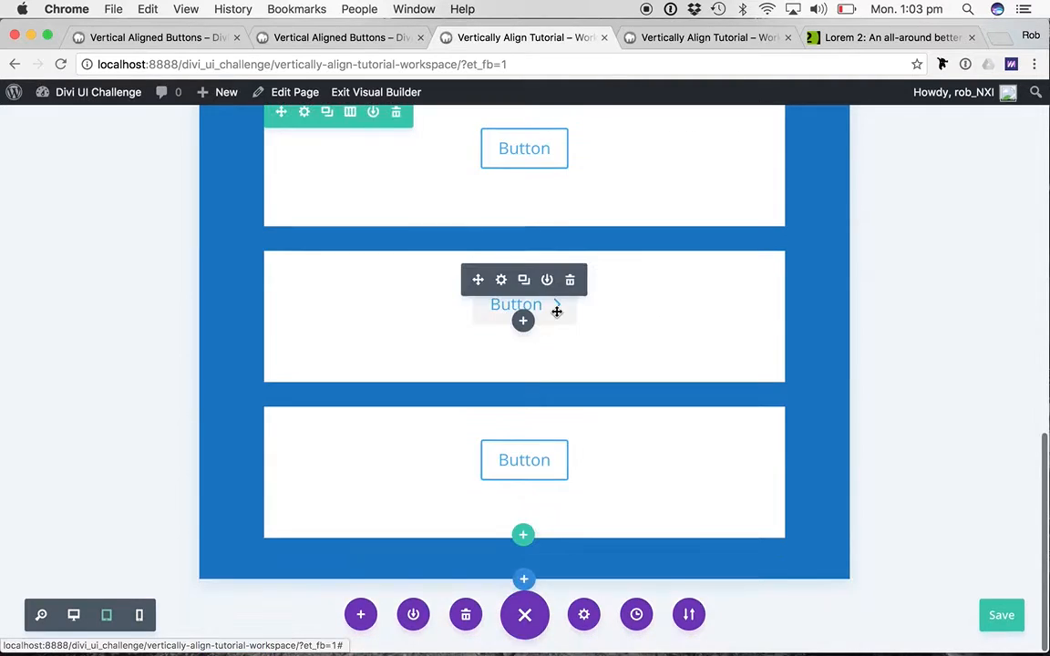
- Switch the preview back to desktop width with the side-by-side cards and bottom button row
{"action": "scroll", "scroll_direction": "up", "scroll_amount": 3}
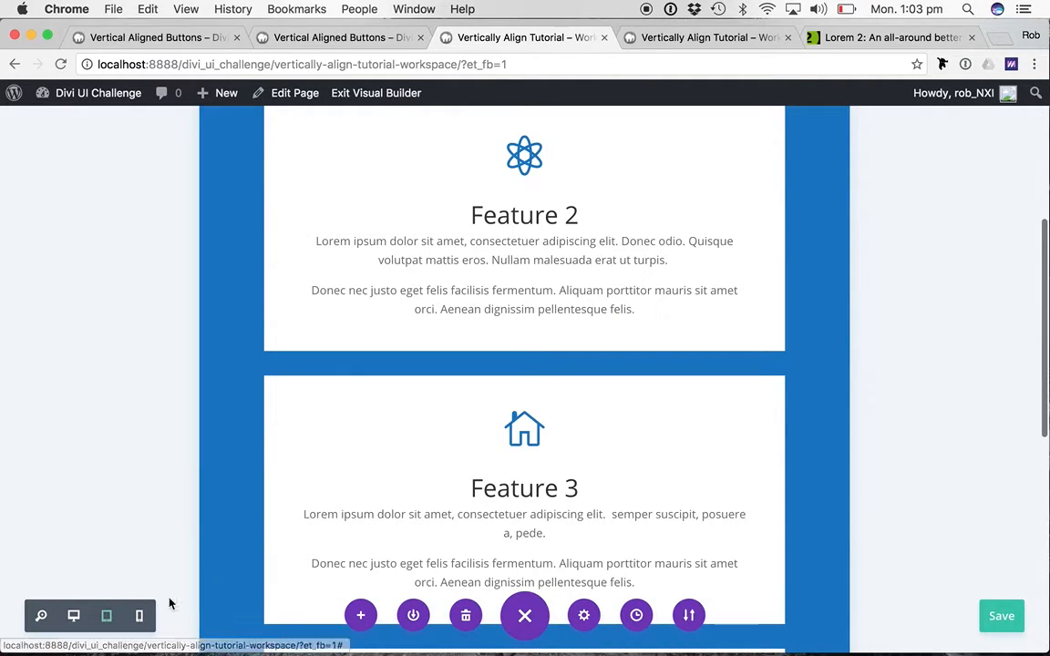
{"action": "left_click", "coordinate": [138, 616]}
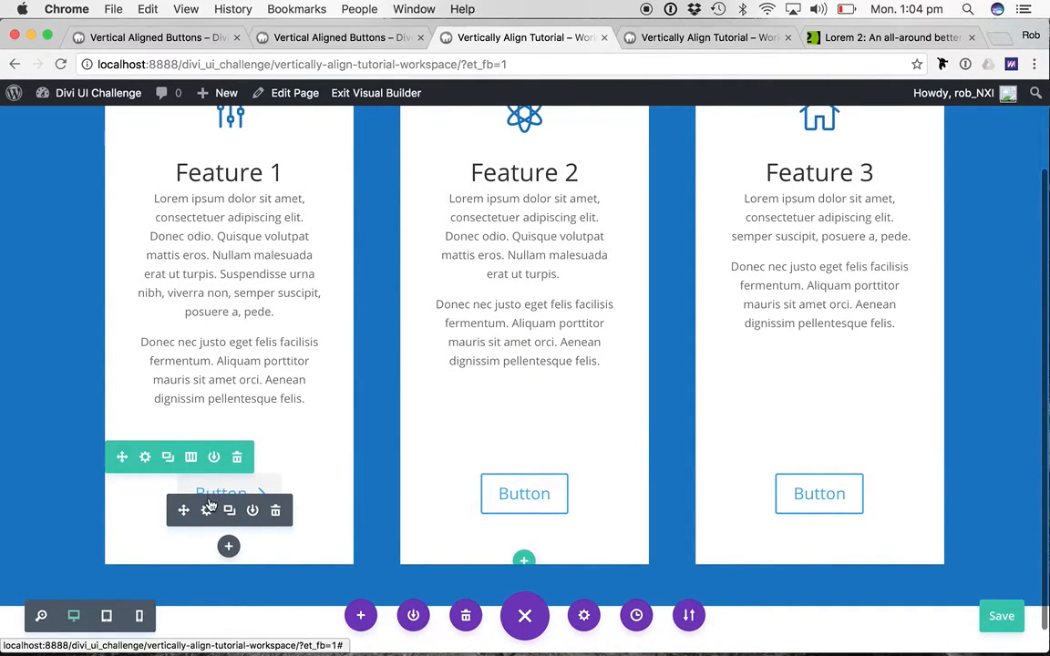
{"action": "mouse_move", "coordinate": [355, 485]}
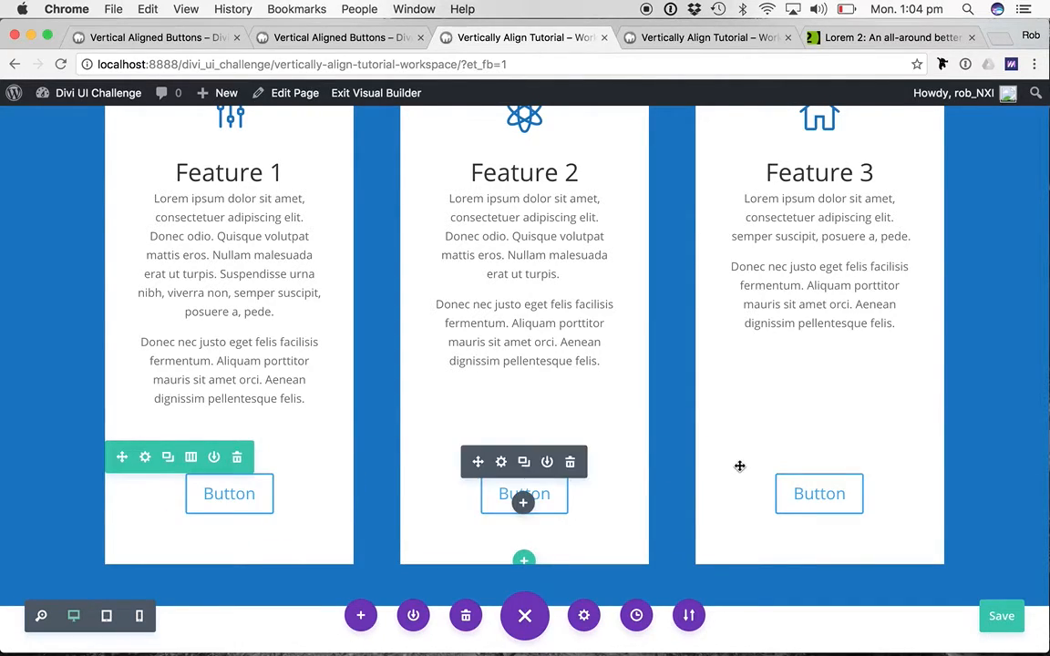
{"action": "mouse_move", "coordinate": [230, 492]}
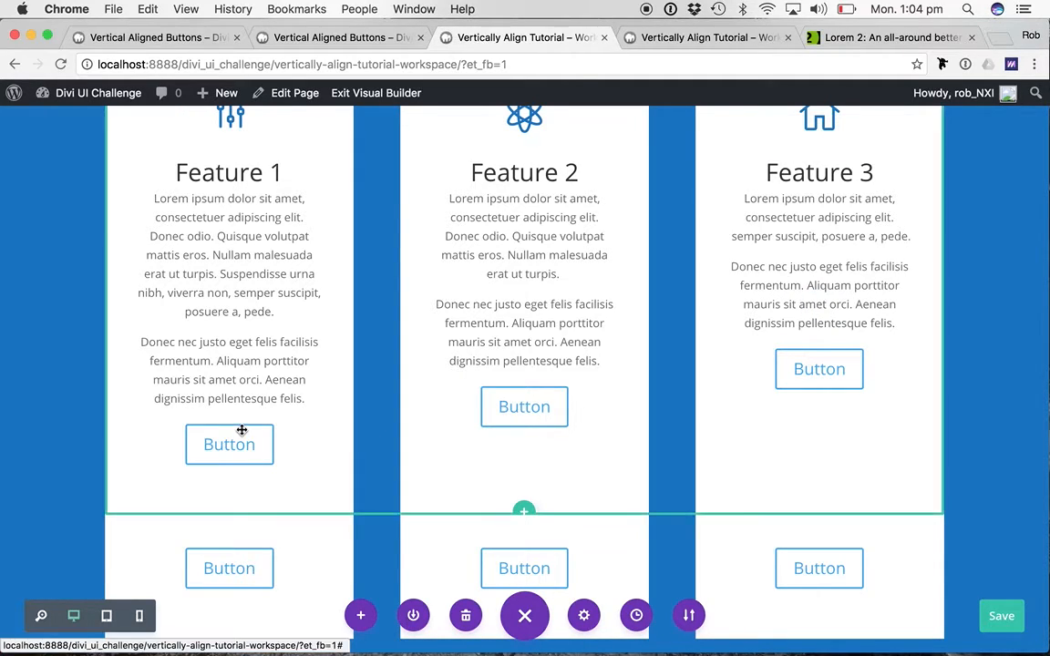
- Hide the in-card buttons on desktop and the bottom button row on tablet/phone, then save
{"action": "right_click", "coordinate": [241, 430]}
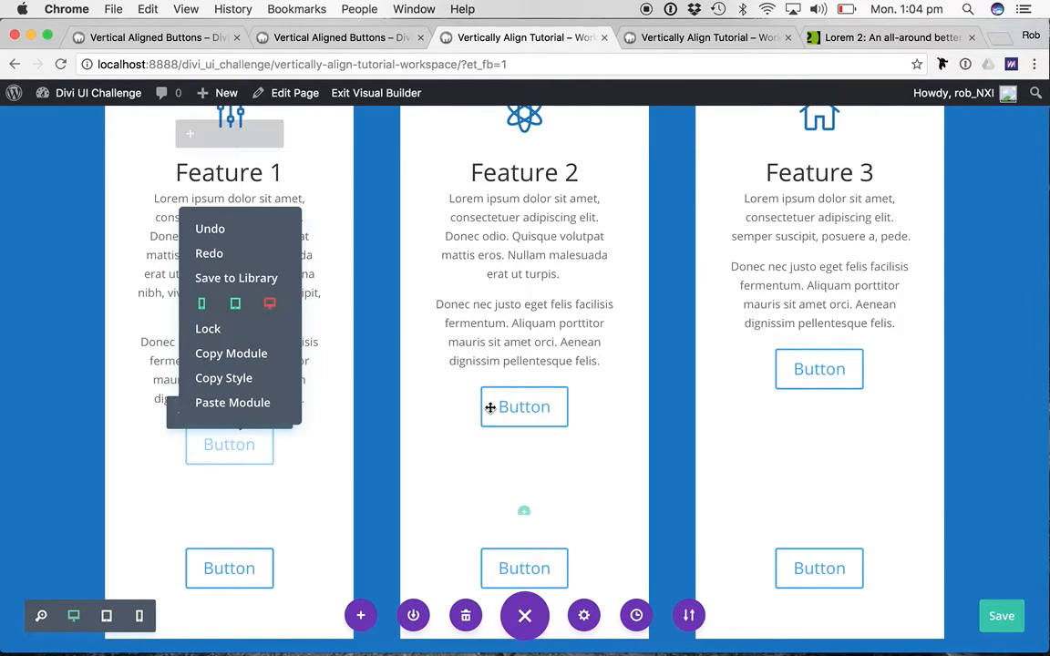
{"action": "right_click", "coordinate": [525, 407]}
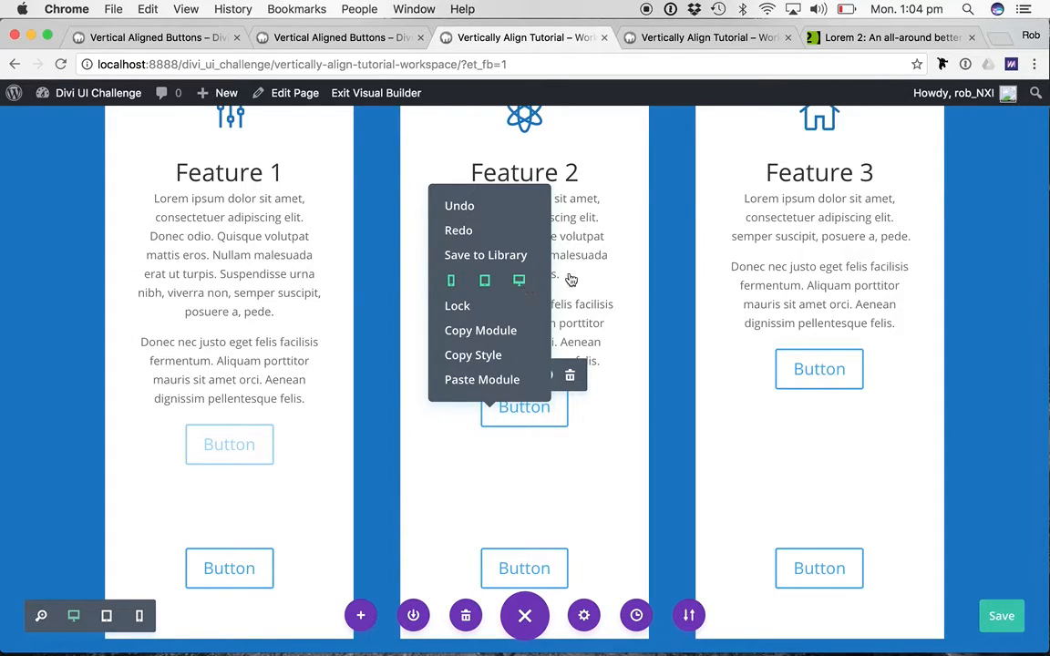
{"action": "mouse_move", "coordinate": [817, 369]}
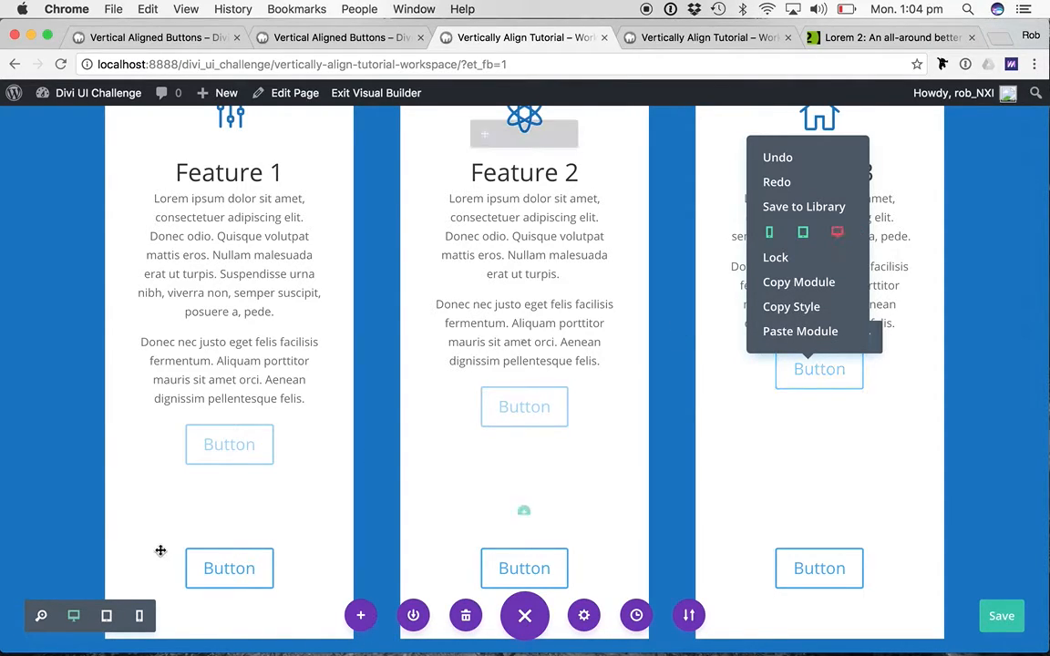
{"action": "mouse_move", "coordinate": [161, 551]}
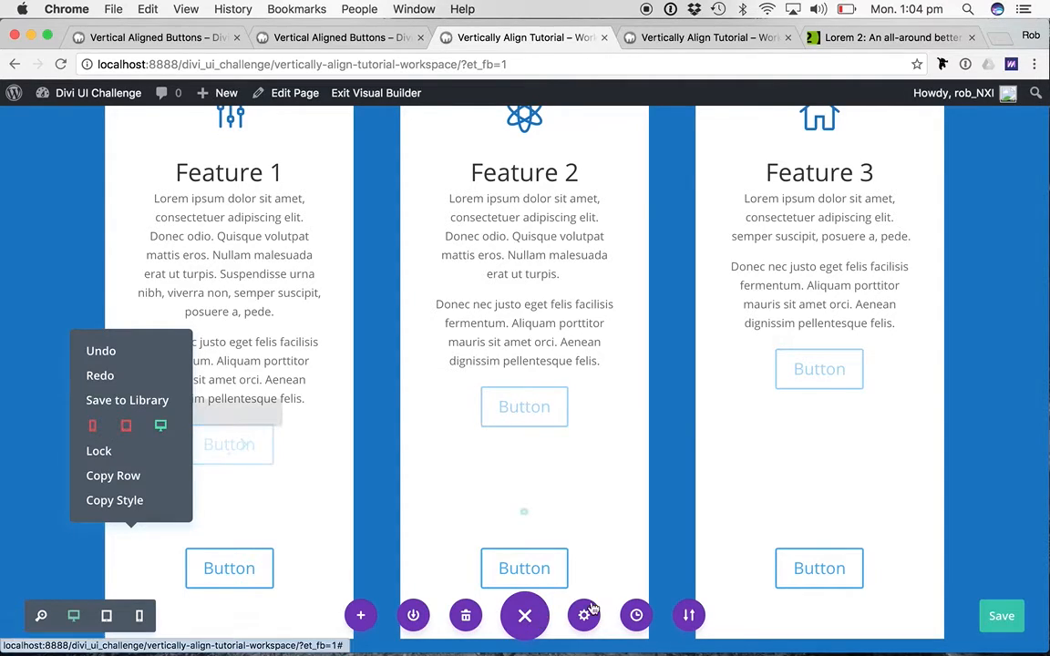
{"action": "left_click", "coordinate": [83, 335]}
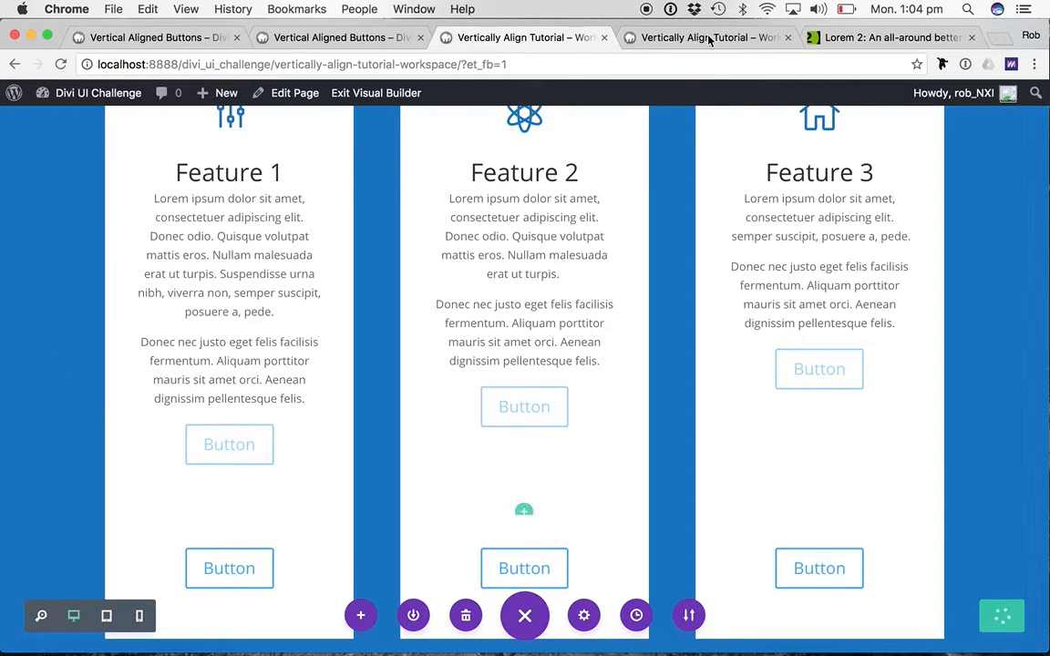
- Reload the live page and check wide and narrow widths, where buttons follow each tile's text
{"action": "left_click", "coordinate": [376, 91]}
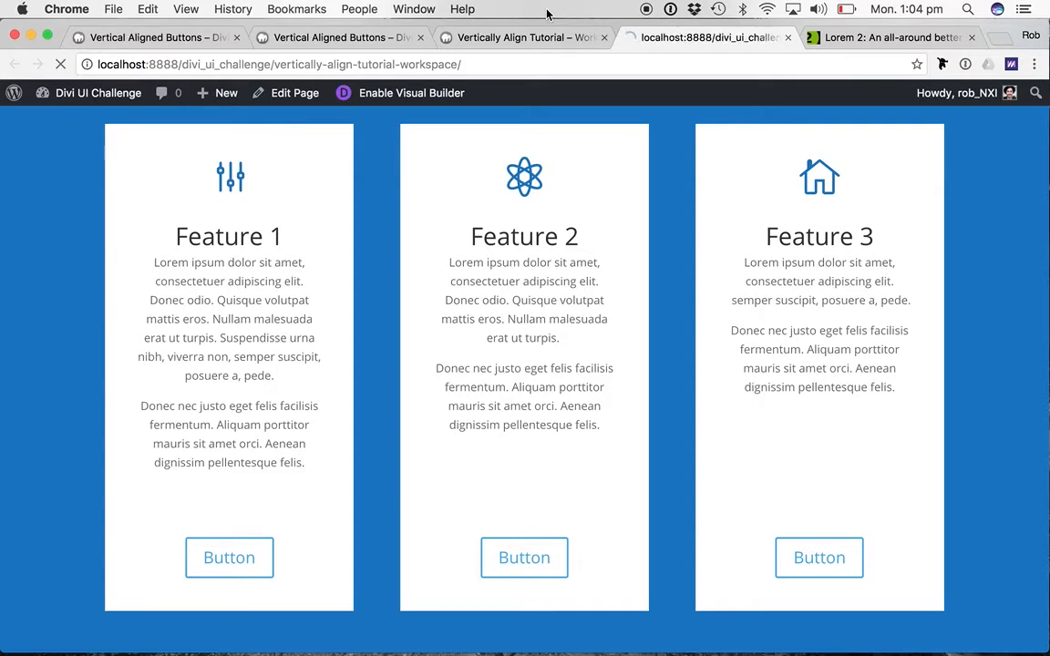
{"action": "left_click", "coordinate": [702, 37]}
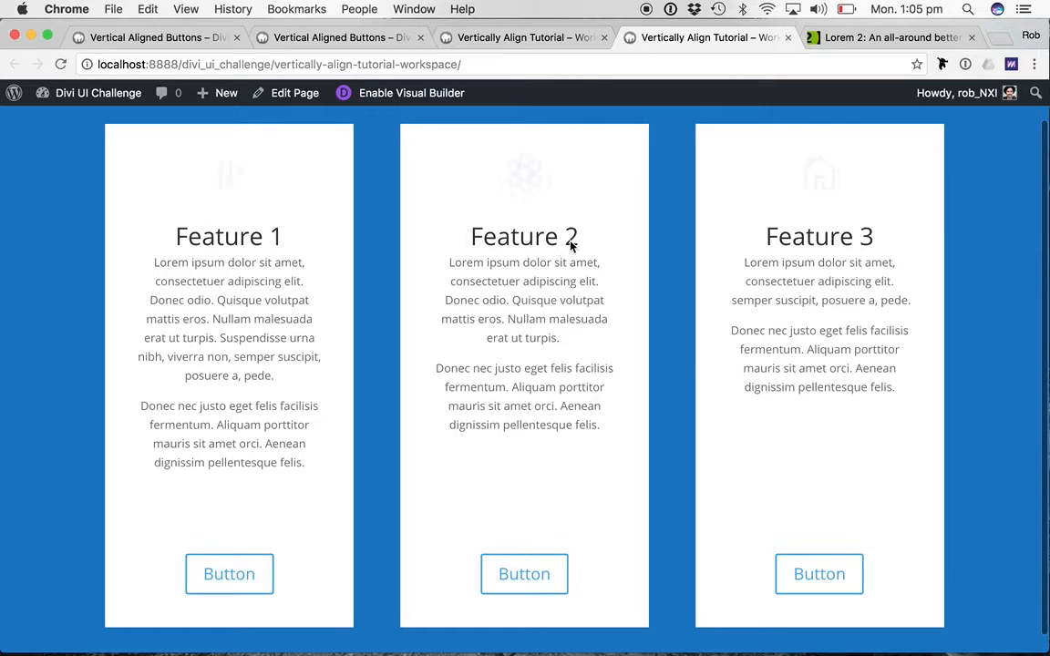
{"action": "left_click", "coordinate": [412, 91]}
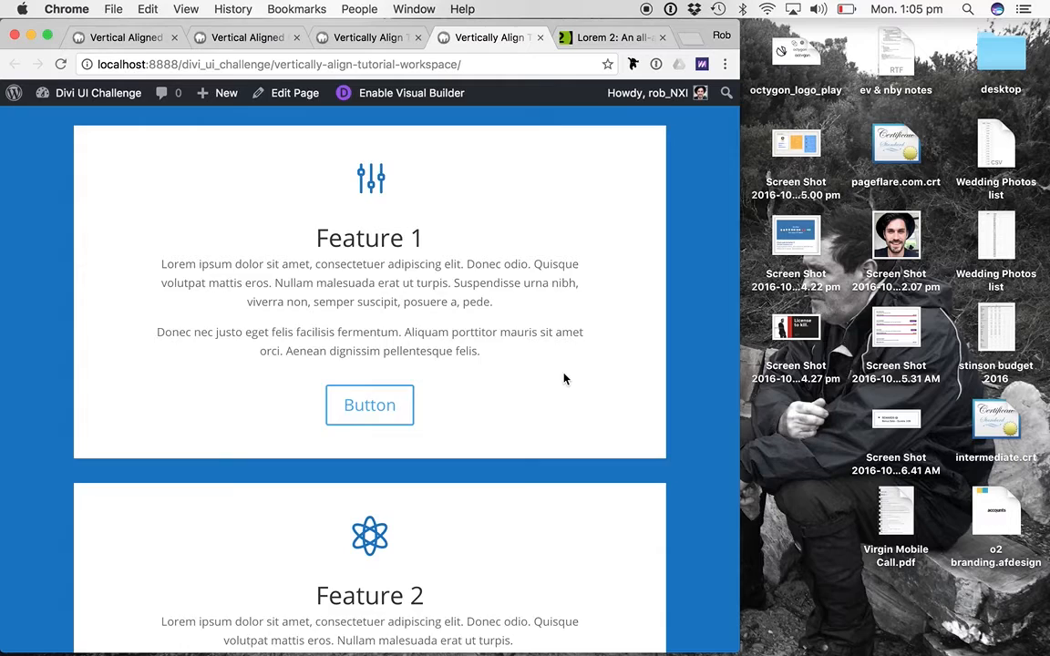
{"action": "scroll", "scroll_direction": "down", "scroll_amount": 3}
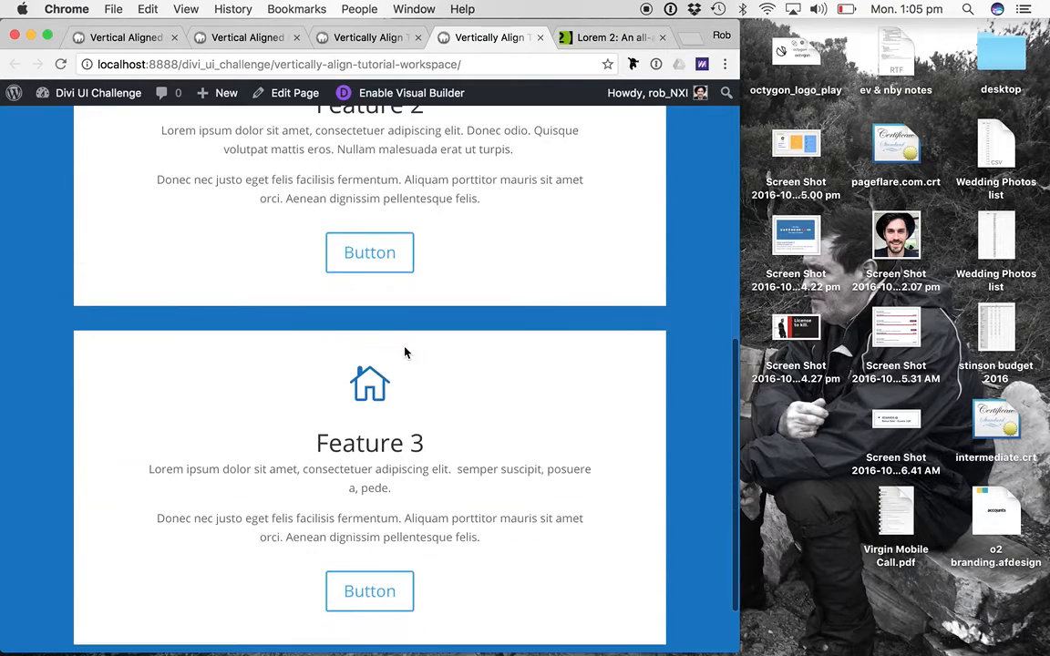
{"action": "scroll", "scroll_direction": "down", "scroll_amount": 3}
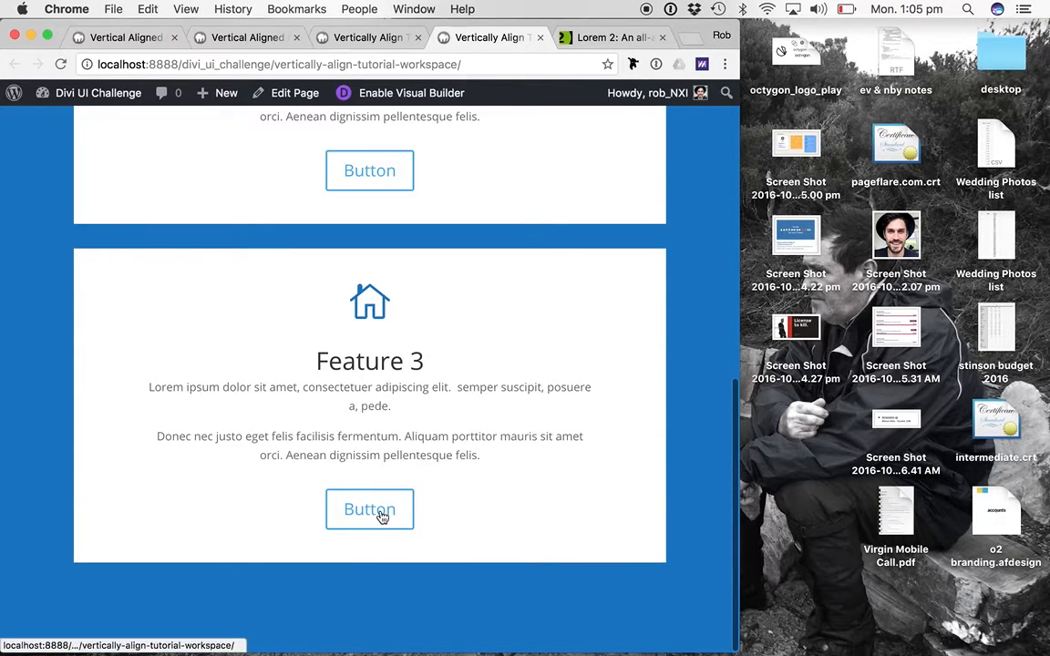
{"action": "mouse_move", "coordinate": [368, 171]}
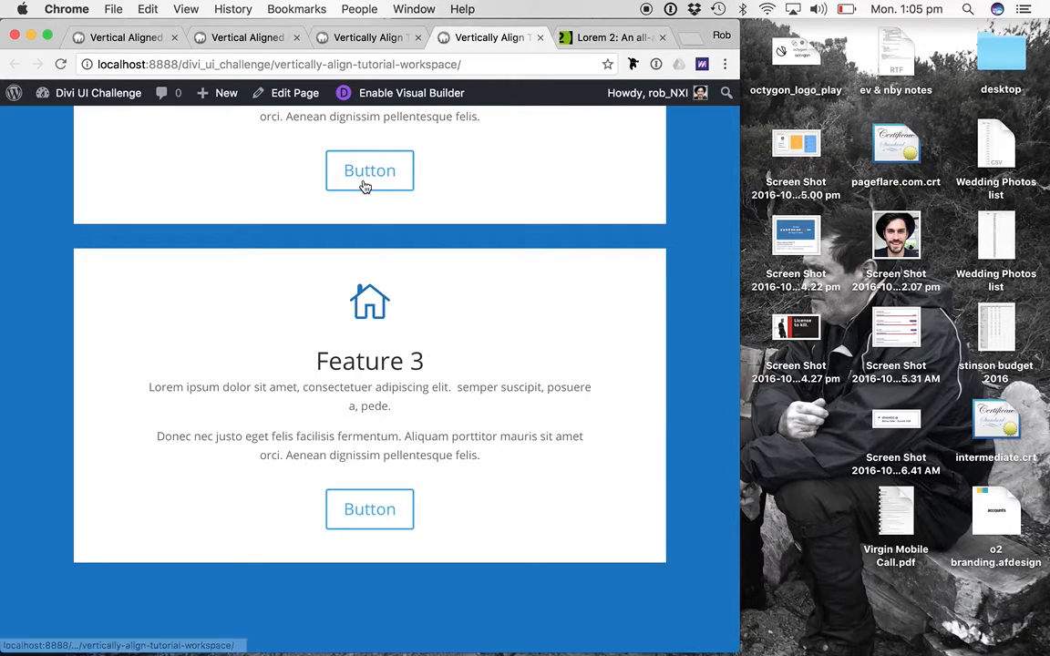
{"action": "left_click", "coordinate": [412, 91]}
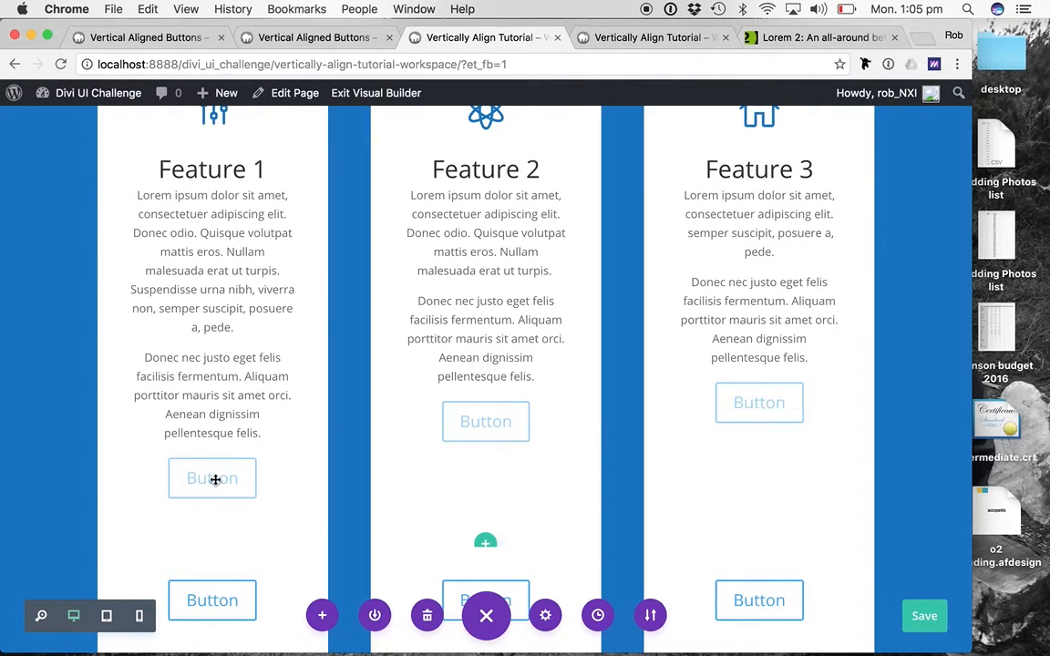
{"action": "mouse_move", "coordinate": [583, 390]}
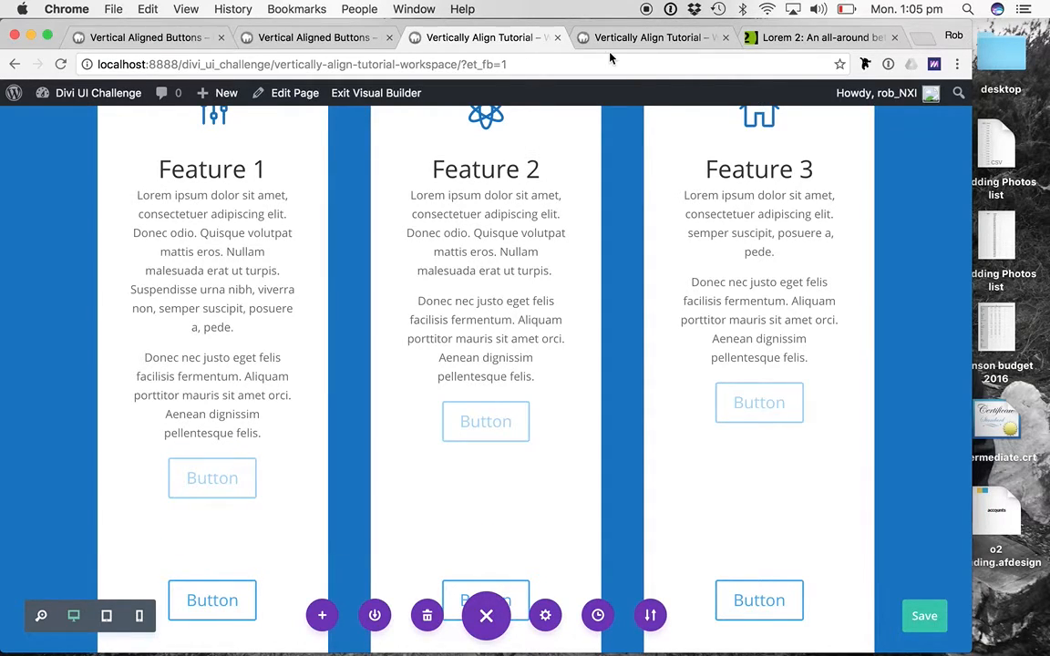
- Review the live page again at narrow width with per-card buttons and at full width with level bottom buttons
{"action": "left_click", "coordinate": [376, 91]}
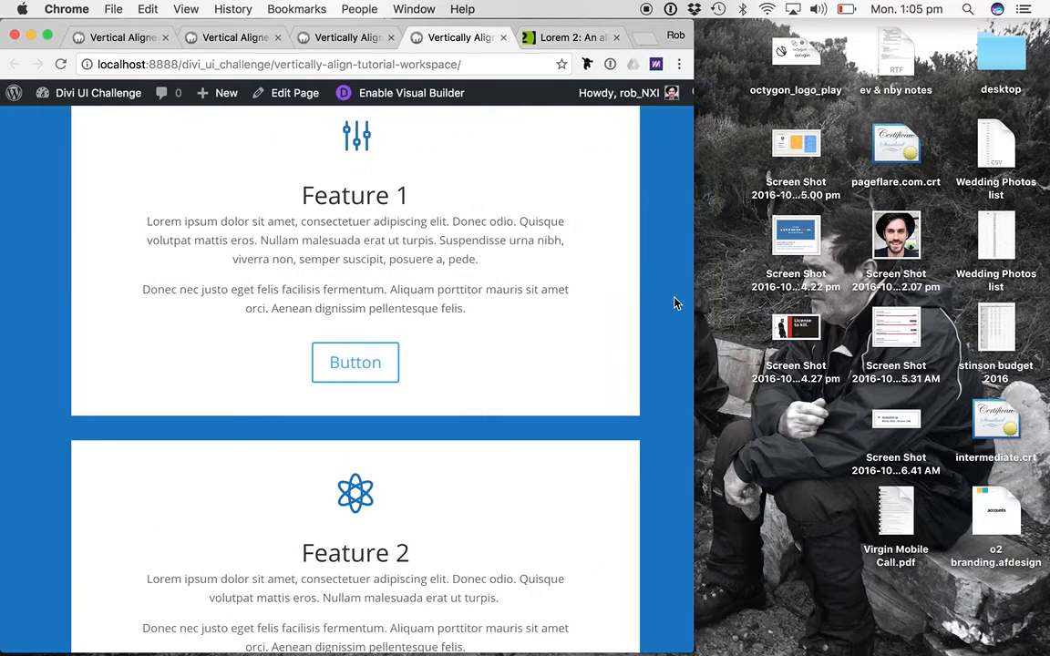
{"action": "scroll", "scroll_direction": "down", "scroll_amount": 3}
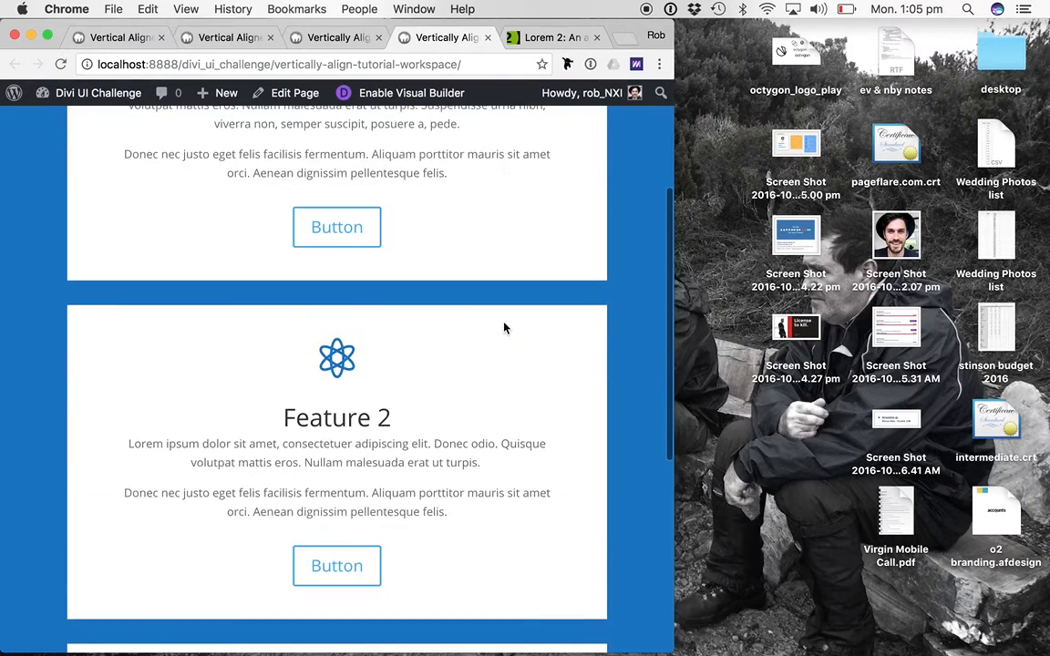
{"action": "scroll", "scroll_direction": "down", "scroll_amount": 3}
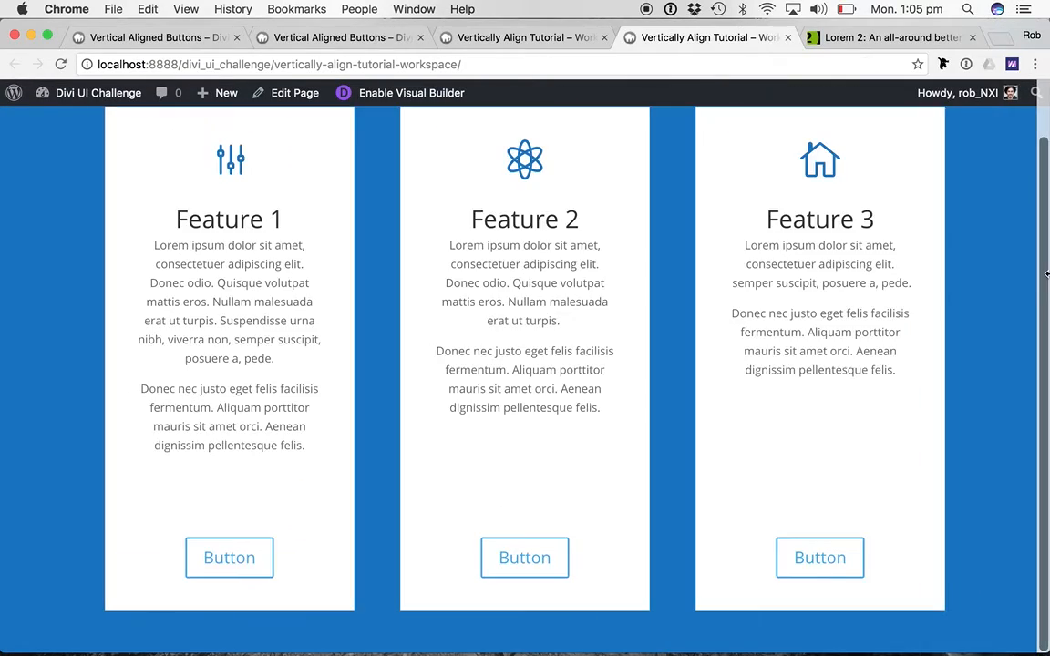
{"action": "scroll", "scroll_direction": "up", "scroll_amount": 3}
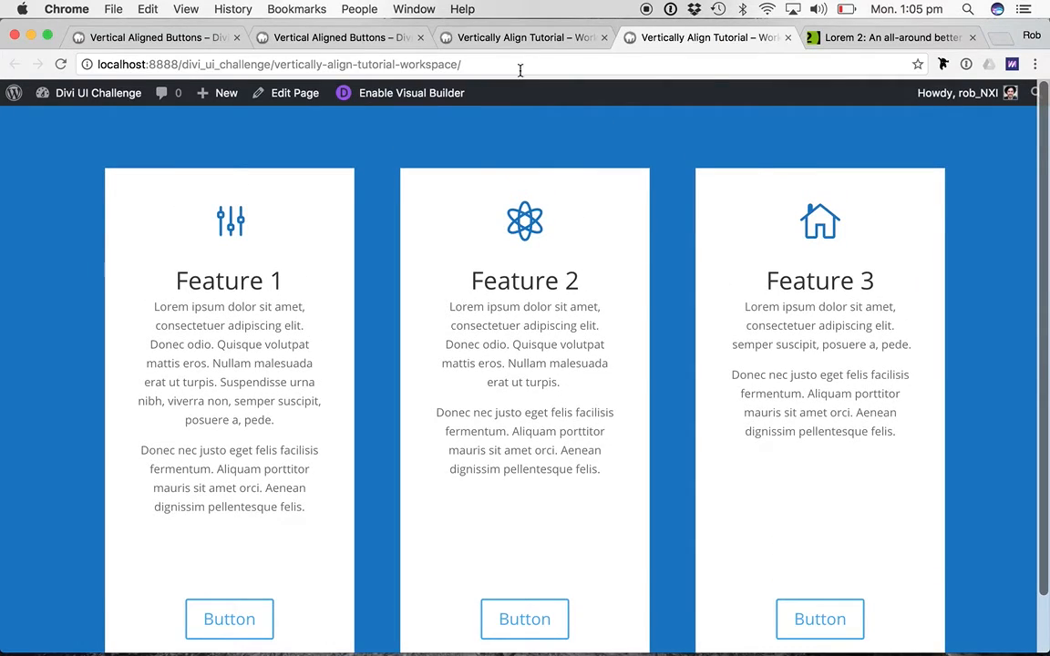
{"action": "mouse_move", "coordinate": [467, 248]}
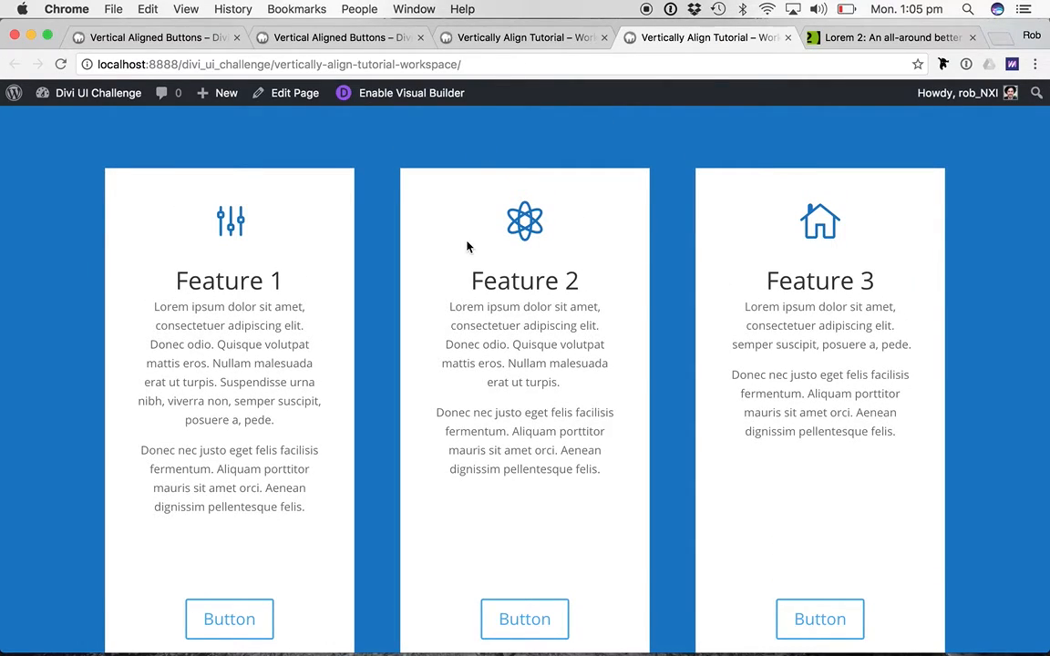
{"action": "mouse_move", "coordinate": [539, 193]}
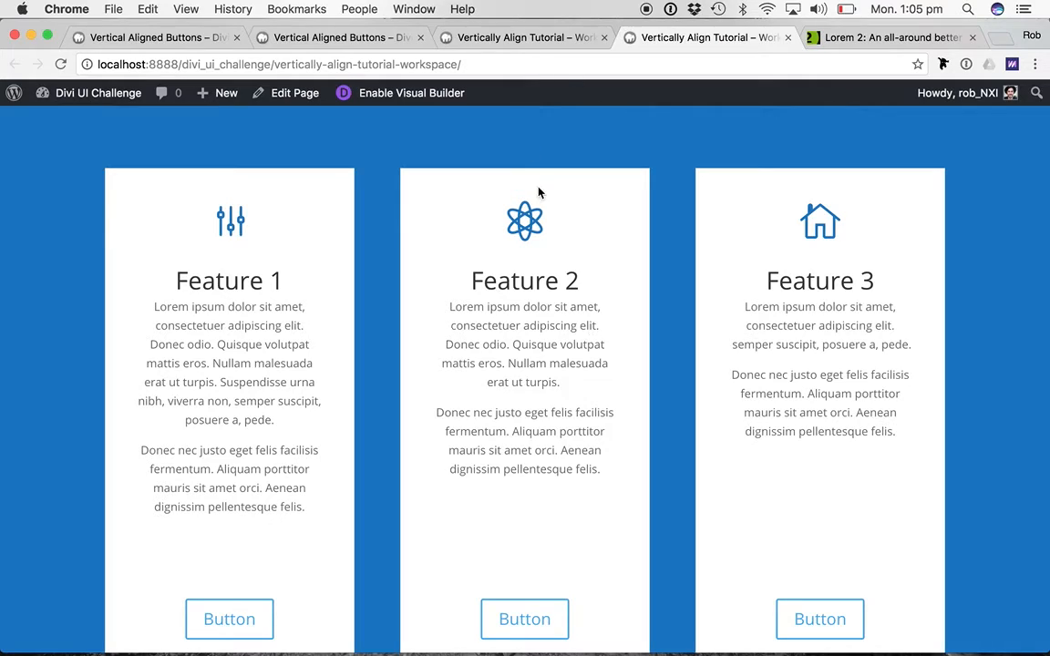
- Return to the Visual Builder tab showing the faded hidden in-card buttons above the bottom row
{"action": "left_click", "coordinate": [412, 91]}
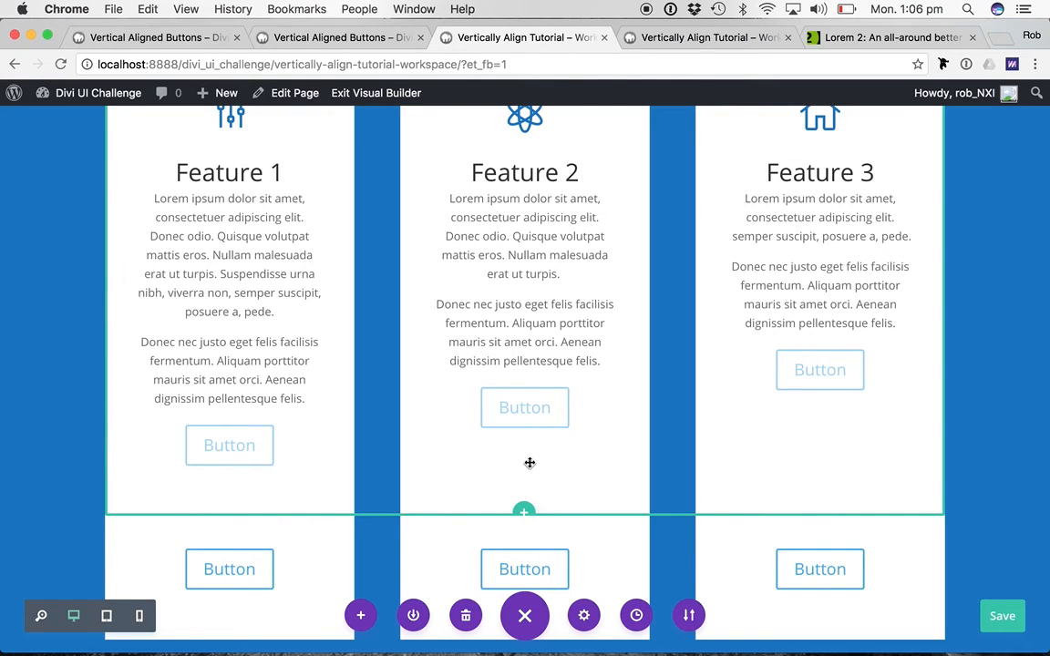
{"action": "mouse_move", "coordinate": [634, 290]}
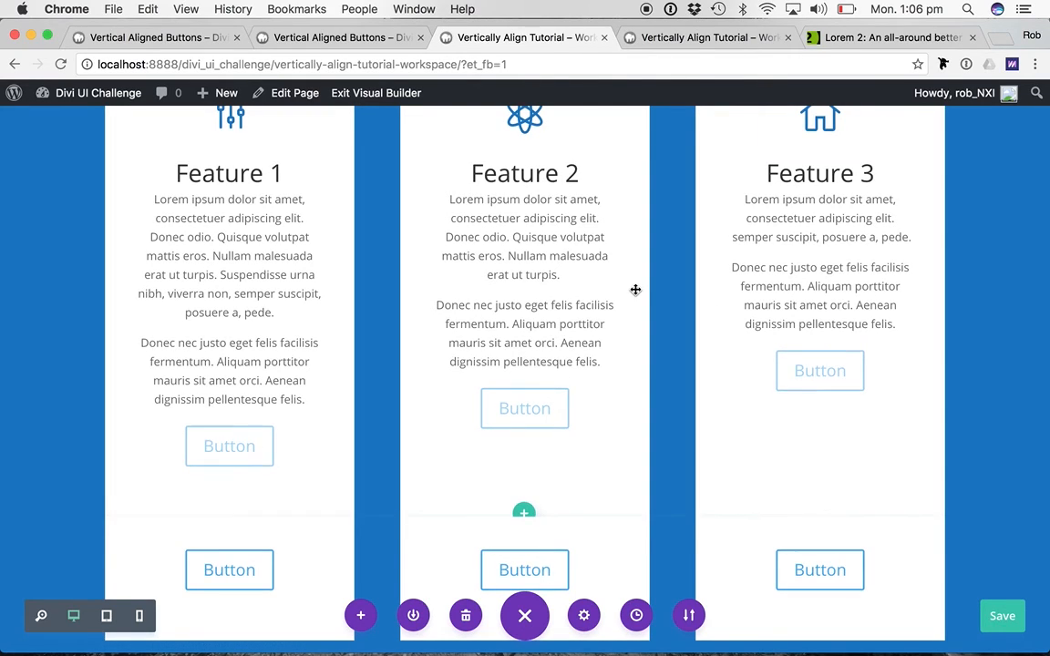